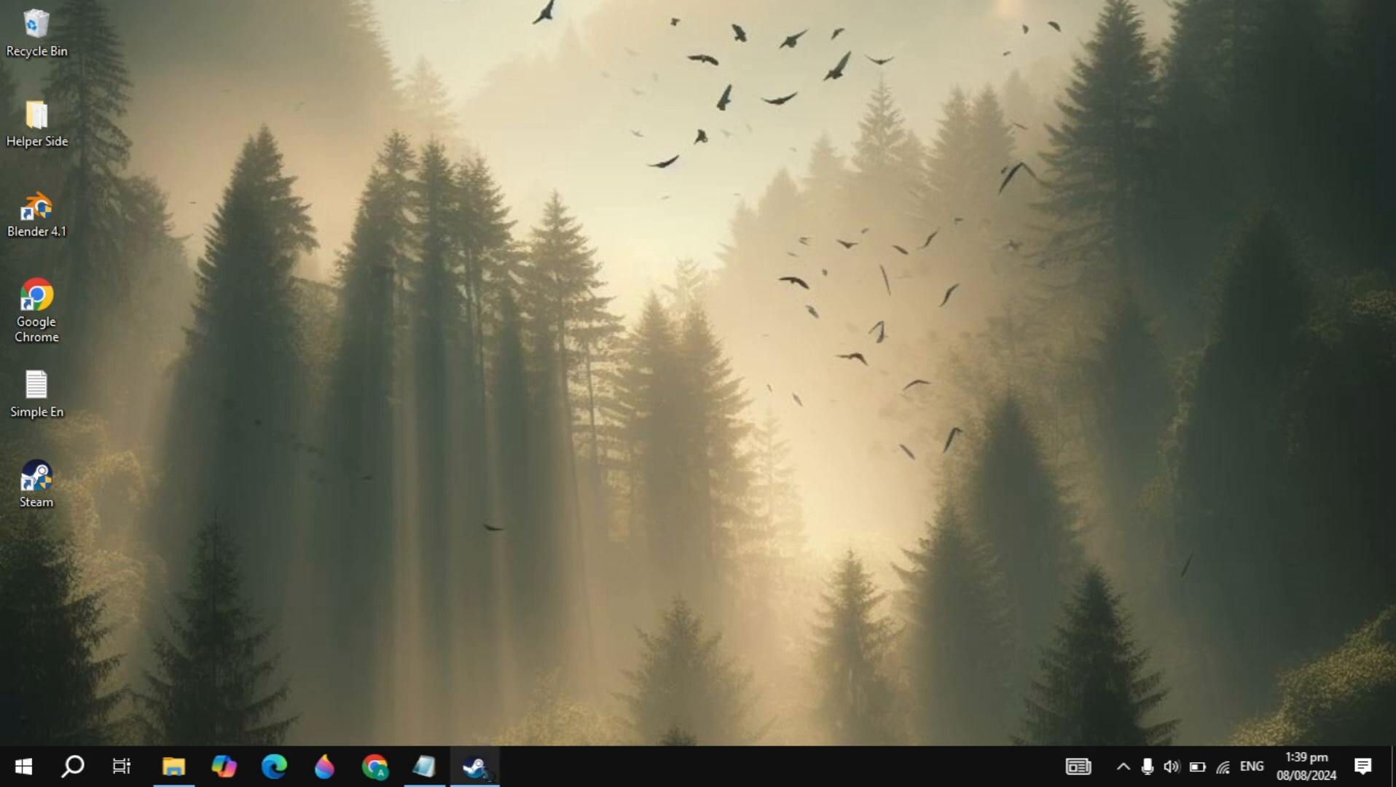
Bring up the Steam window, scroll through it, then minimize it
{"action": "left_click", "coordinate": [470, 767]}
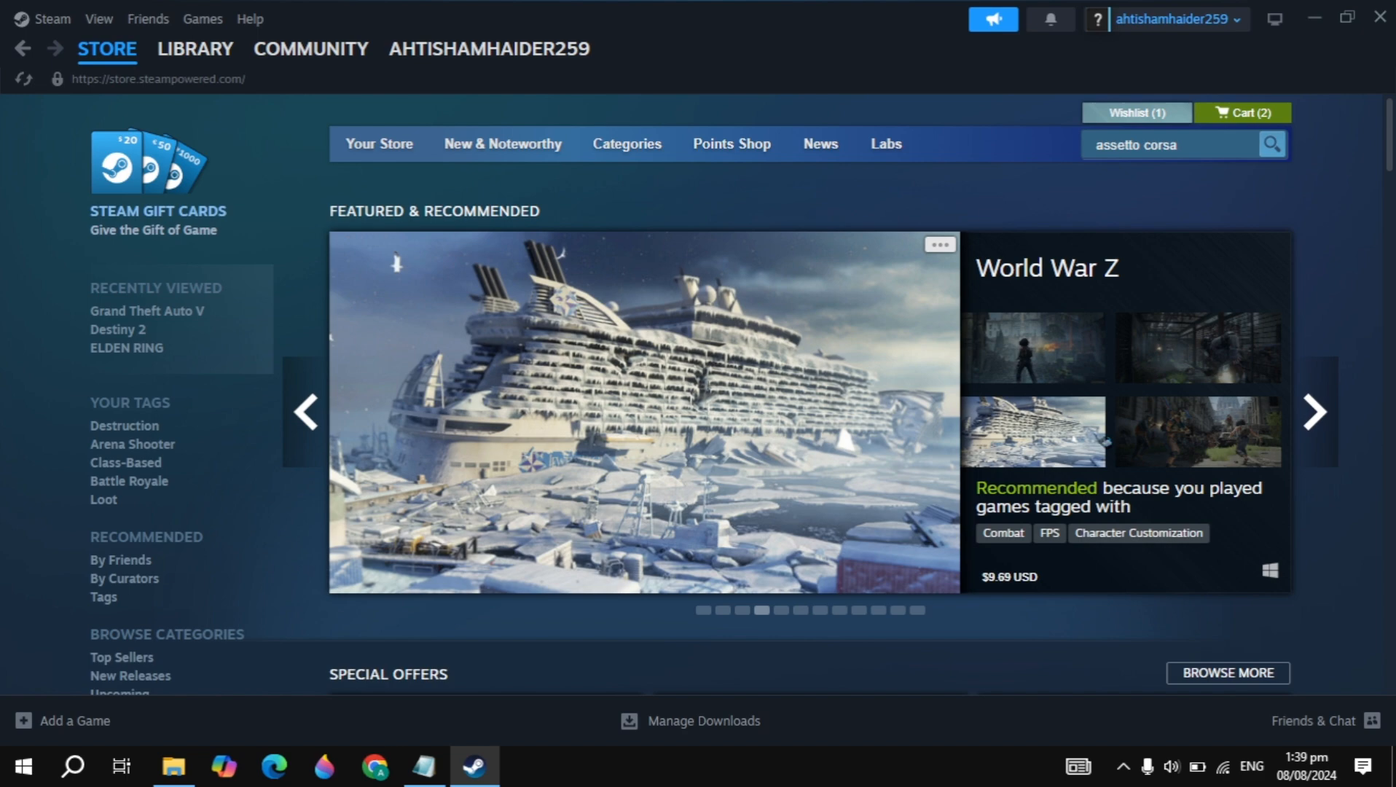
{"action": "scroll", "scroll_direction": "down", "scroll_amount": 3}
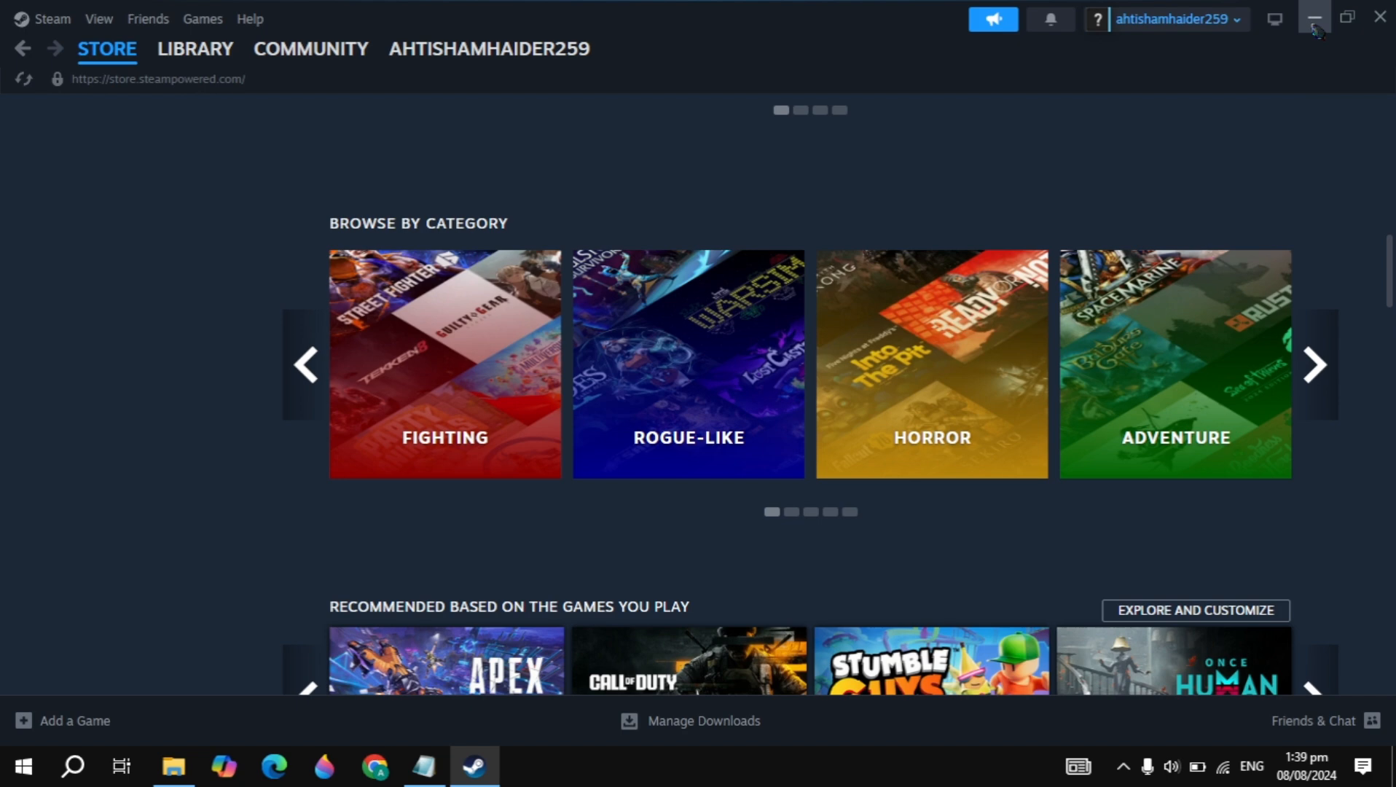
{"action": "left_click", "coordinate": [1314, 19]}
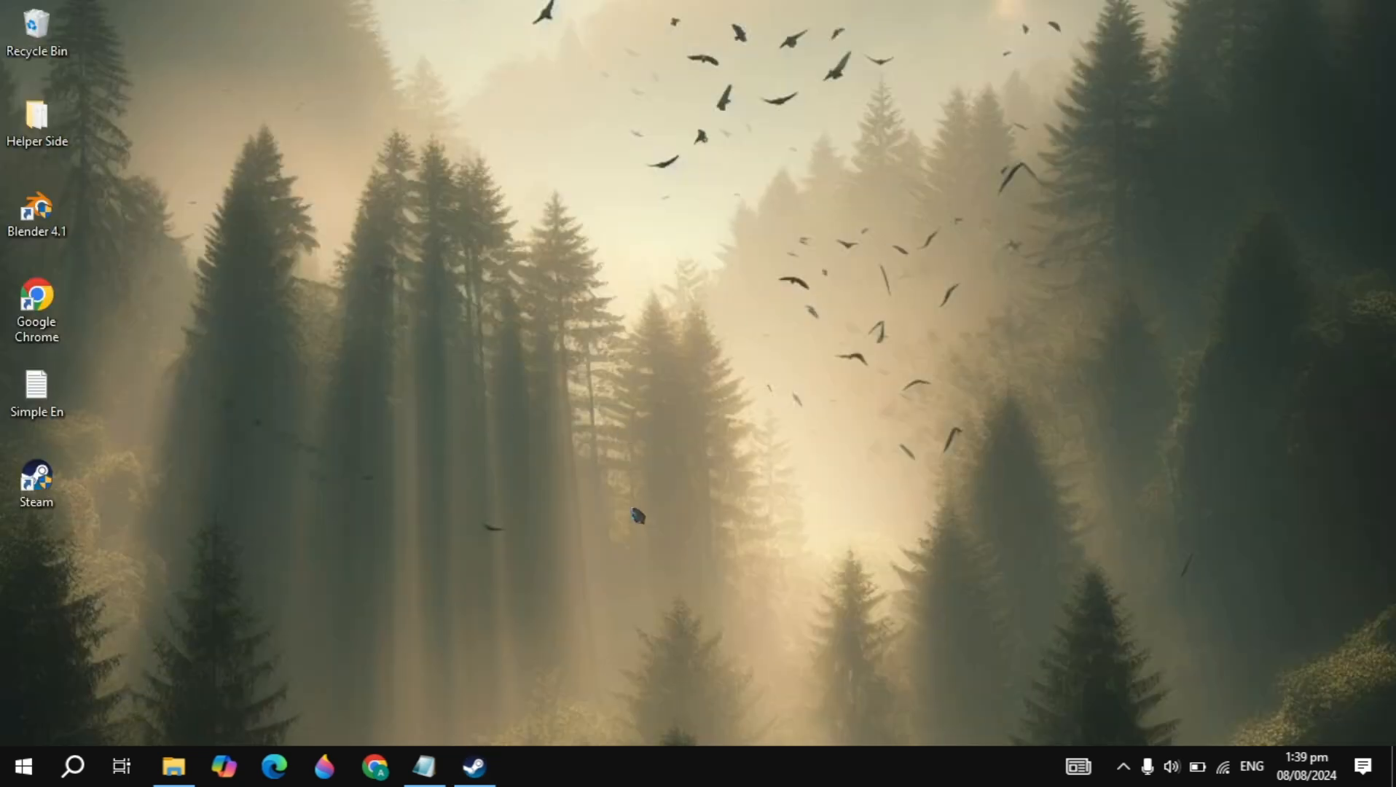
Open Task Manager and pick Application Frame Host to end, then view Startup apps
{"action": "right_click", "coordinate": [718, 779]}
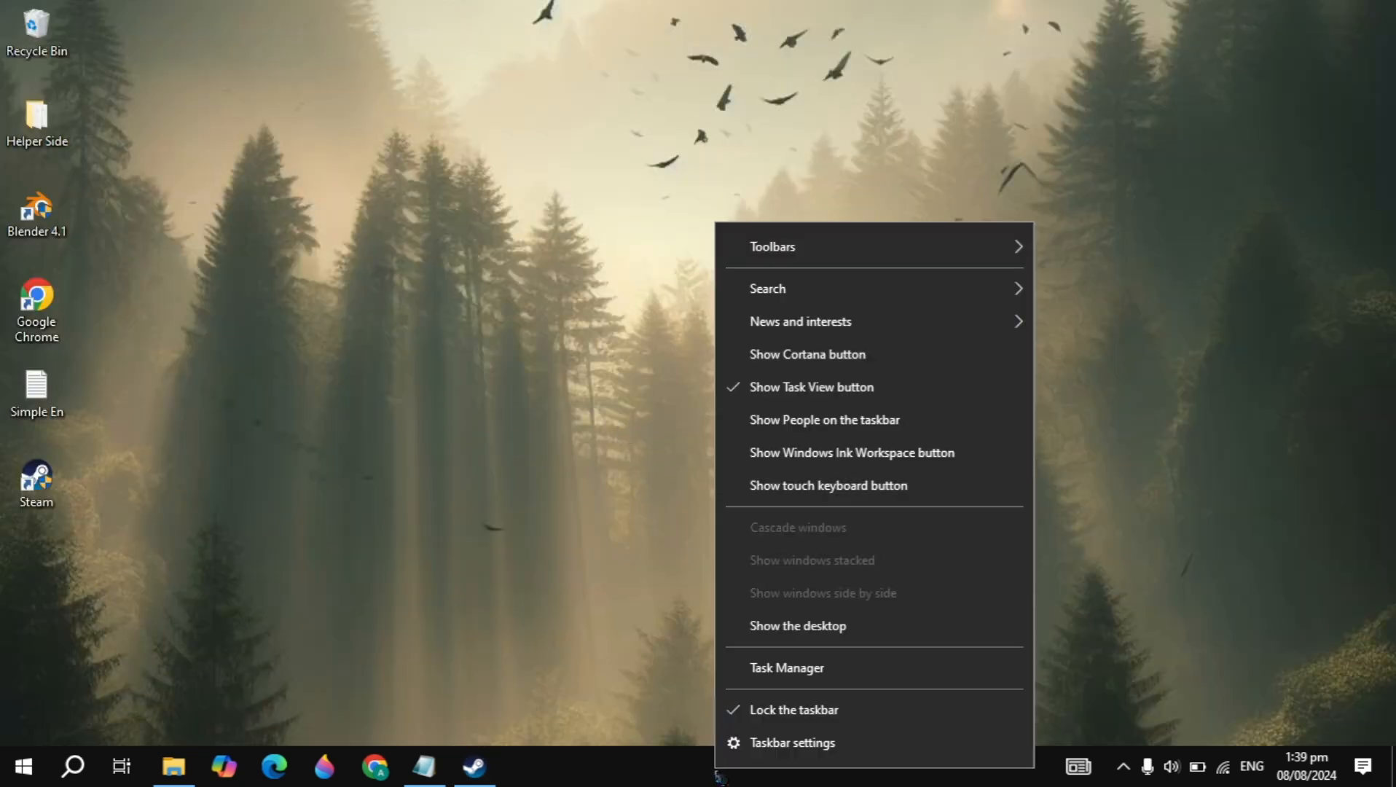
{"action": "left_click", "coordinate": [787, 668]}
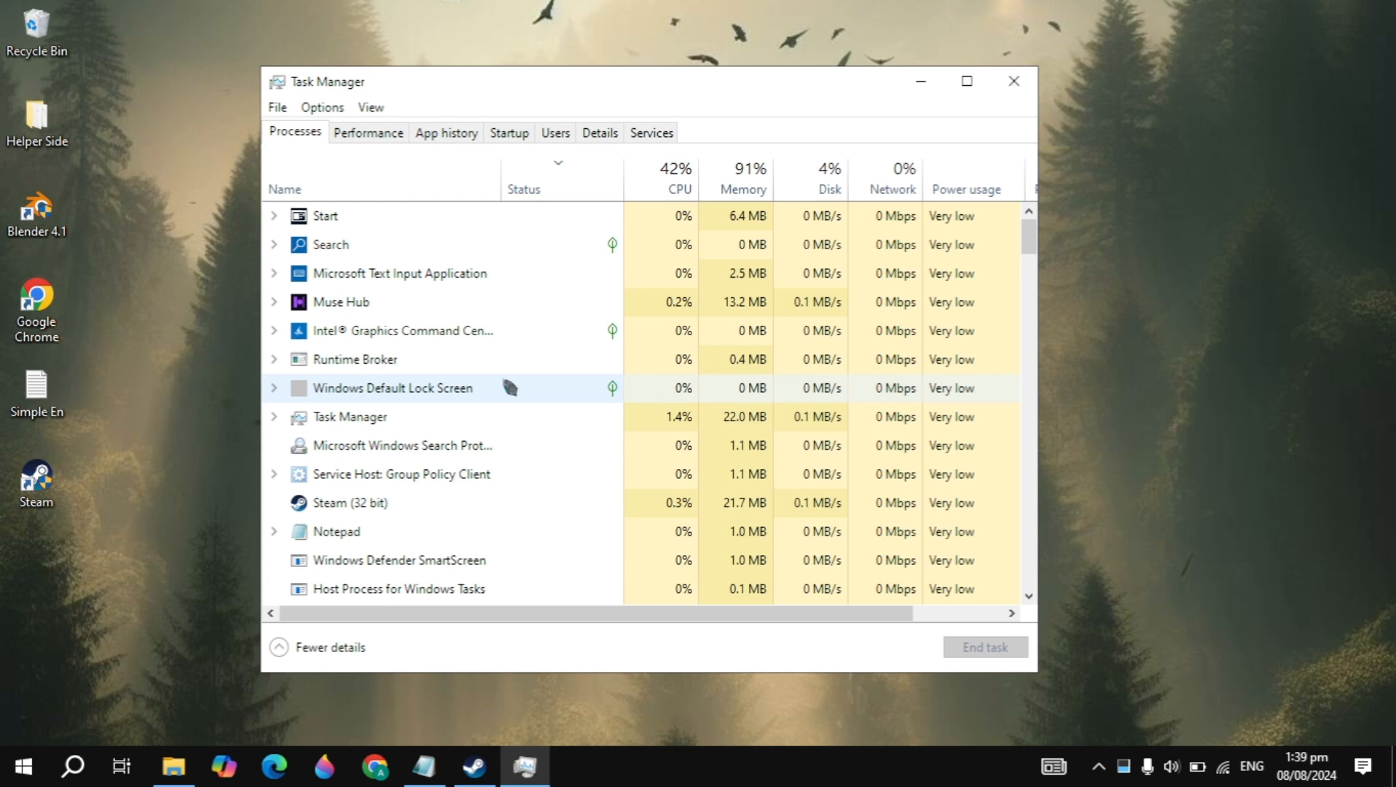
{"action": "left_click", "coordinate": [379, 417]}
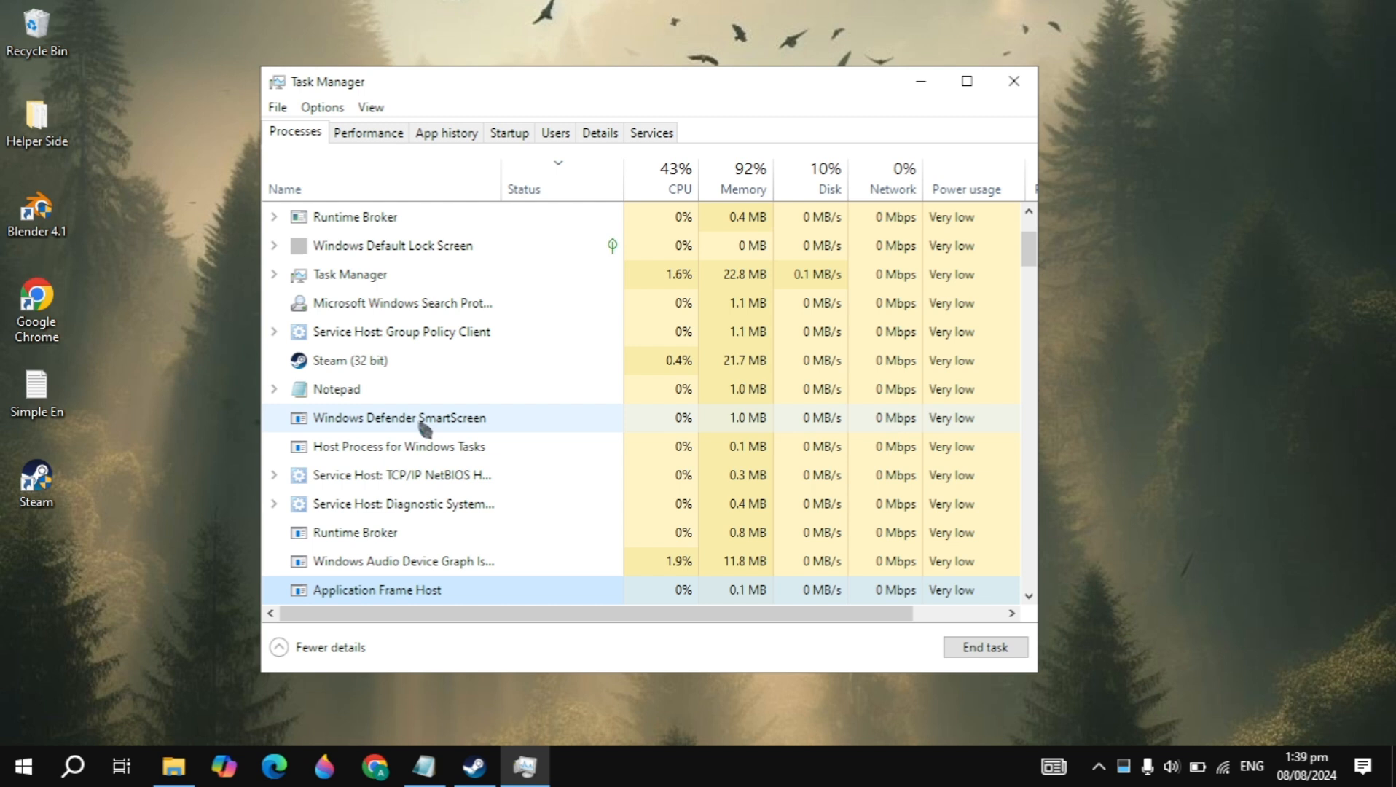
{"action": "left_click", "coordinate": [376, 591]}
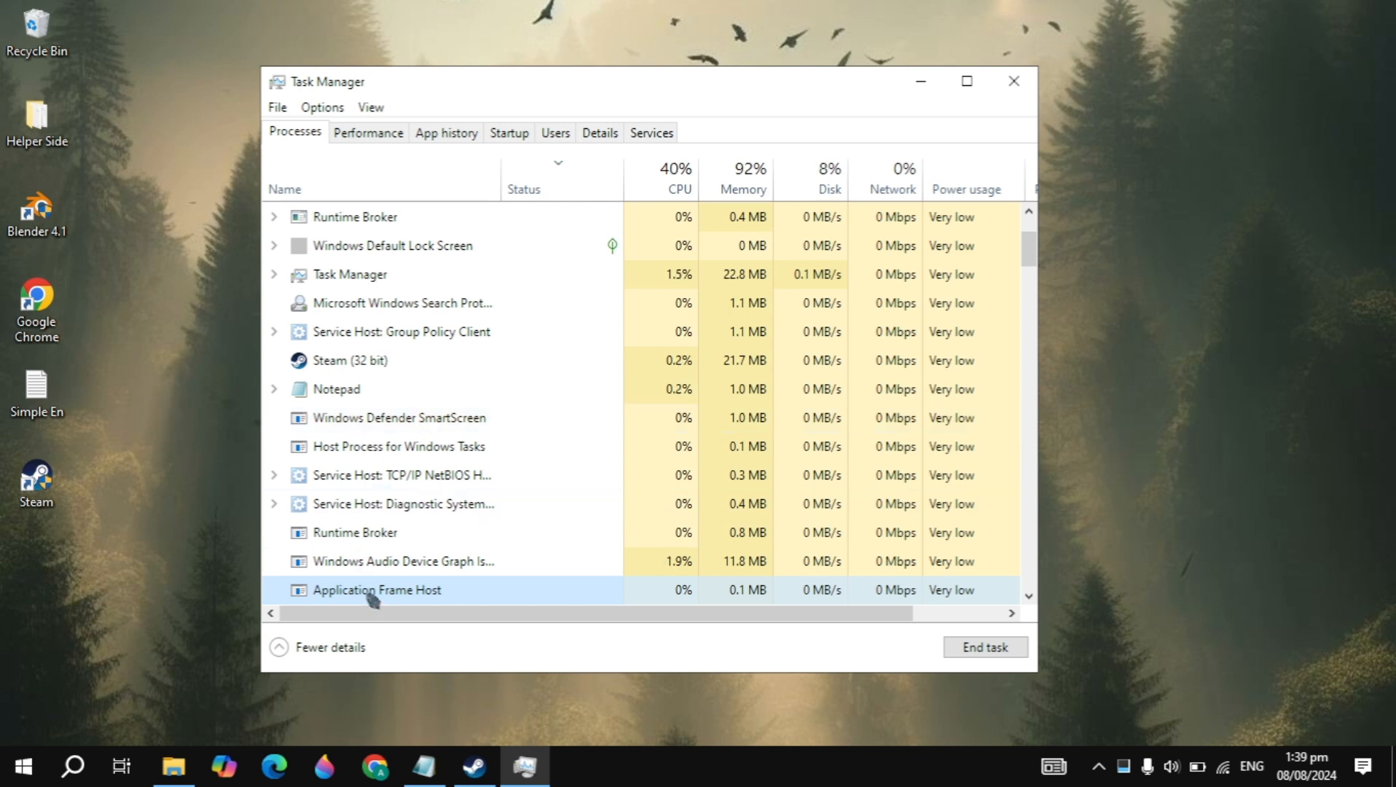
{"action": "right_click", "coordinate": [374, 590]}
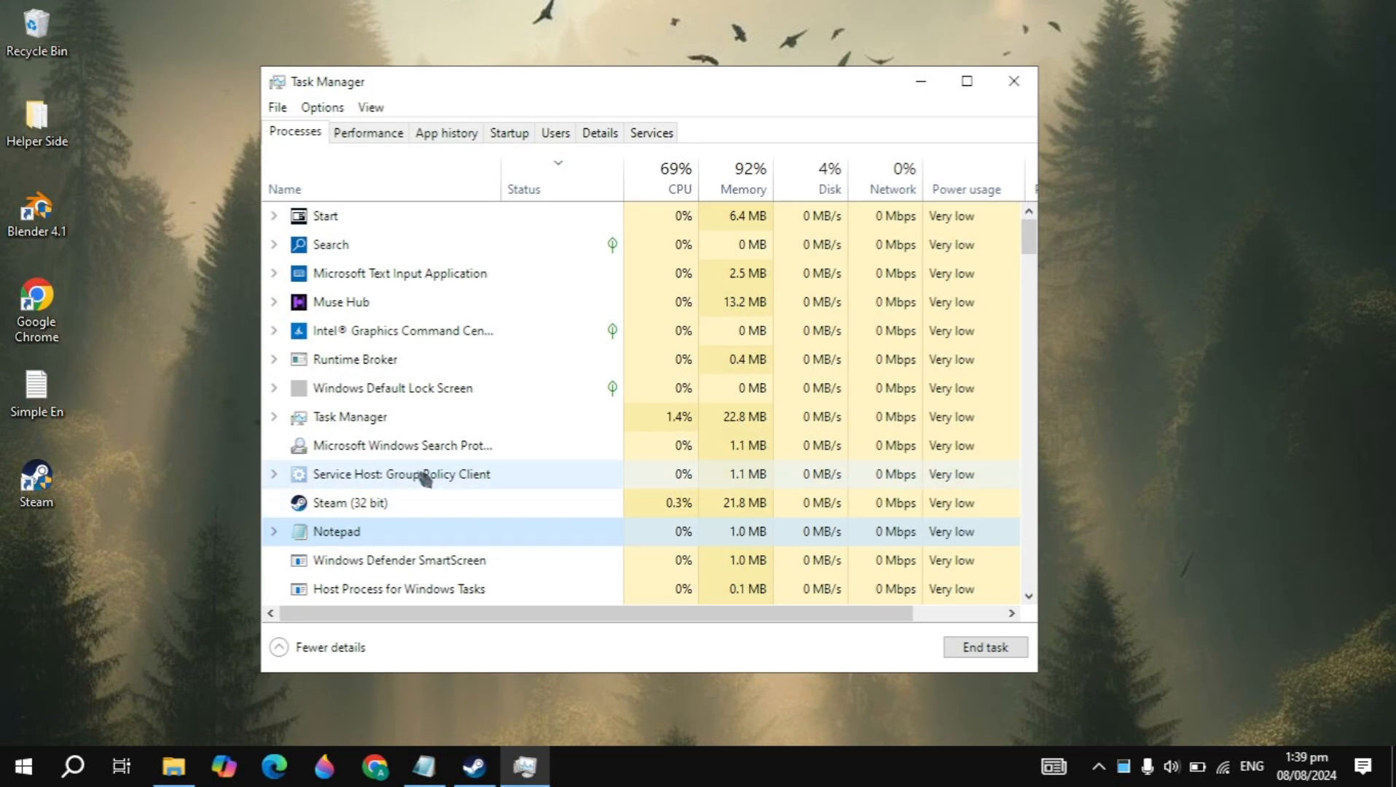
{"action": "left_click", "coordinate": [509, 132]}
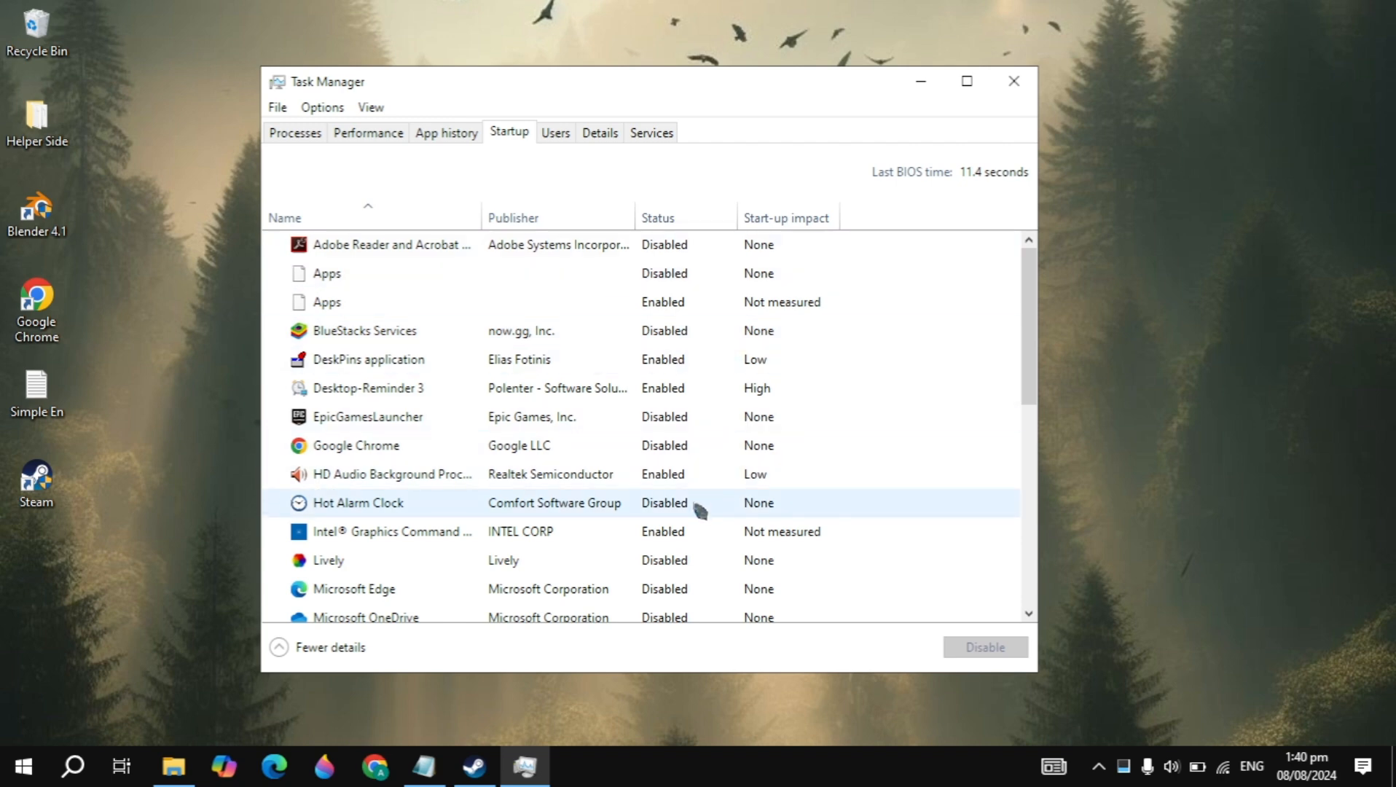
Scroll through the startup apps list, then close Task Manager
{"action": "scroll", "scroll_direction": "down", "scroll_amount": 3}
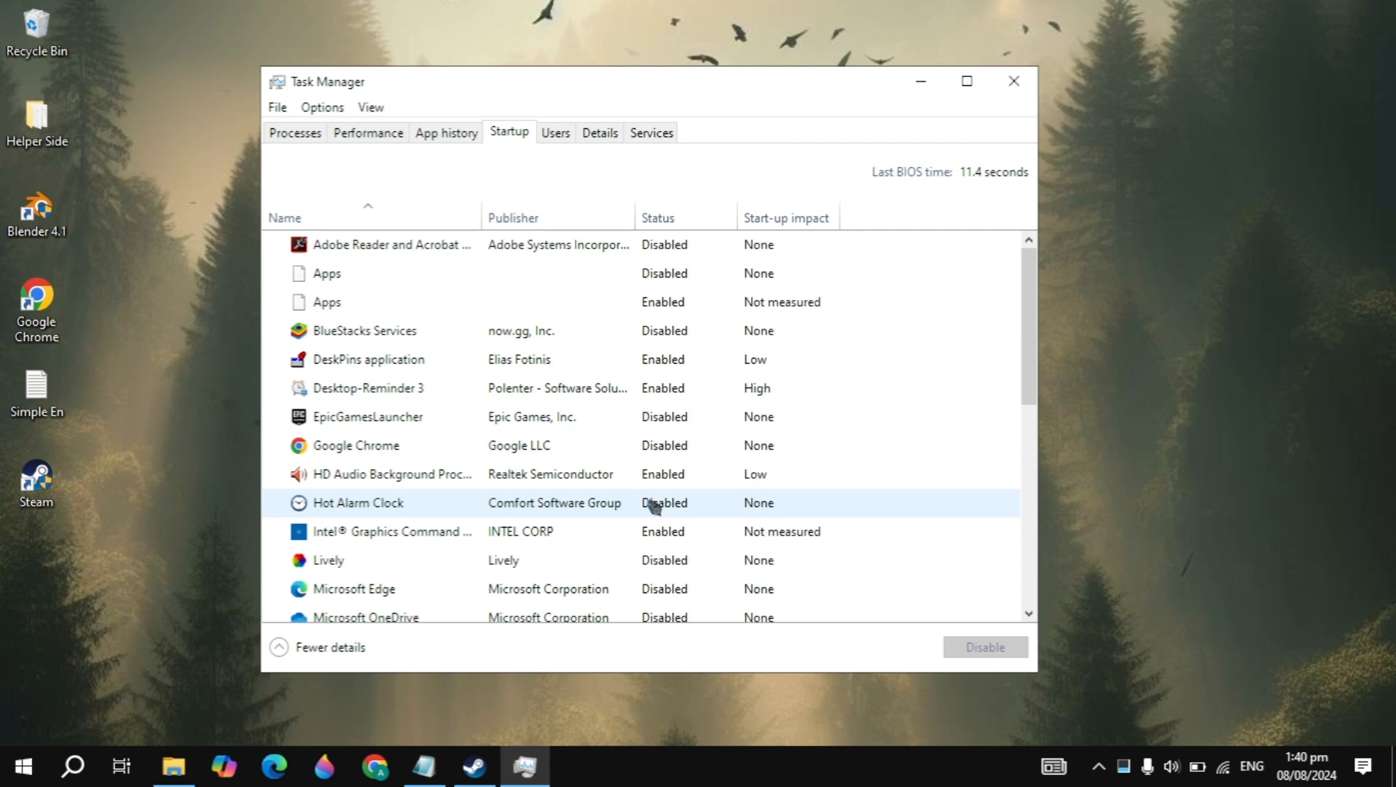
{"action": "left_click", "coordinate": [1015, 81]}
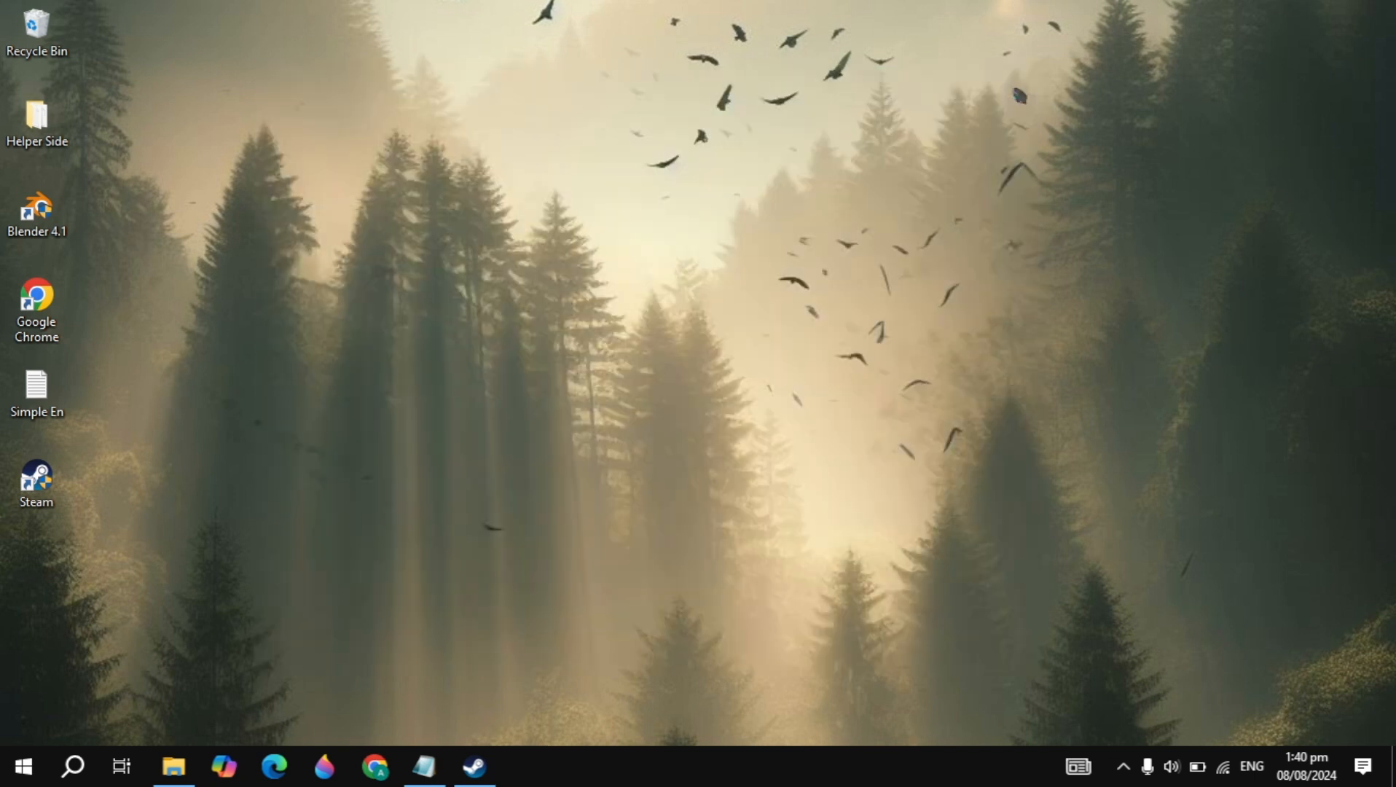
{"action": "mouse_move", "coordinate": [454, 434]}
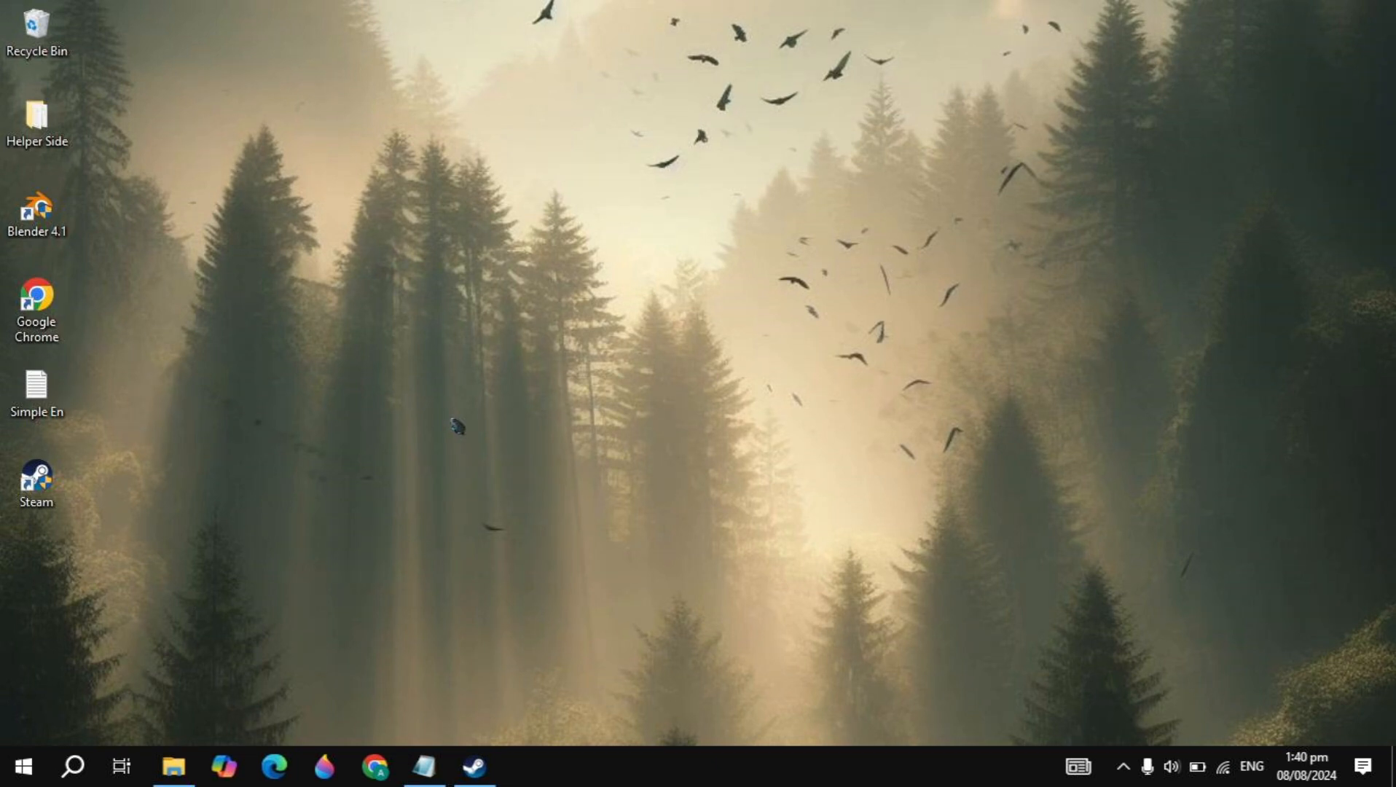
{"action": "mouse_move", "coordinate": [458, 380]}
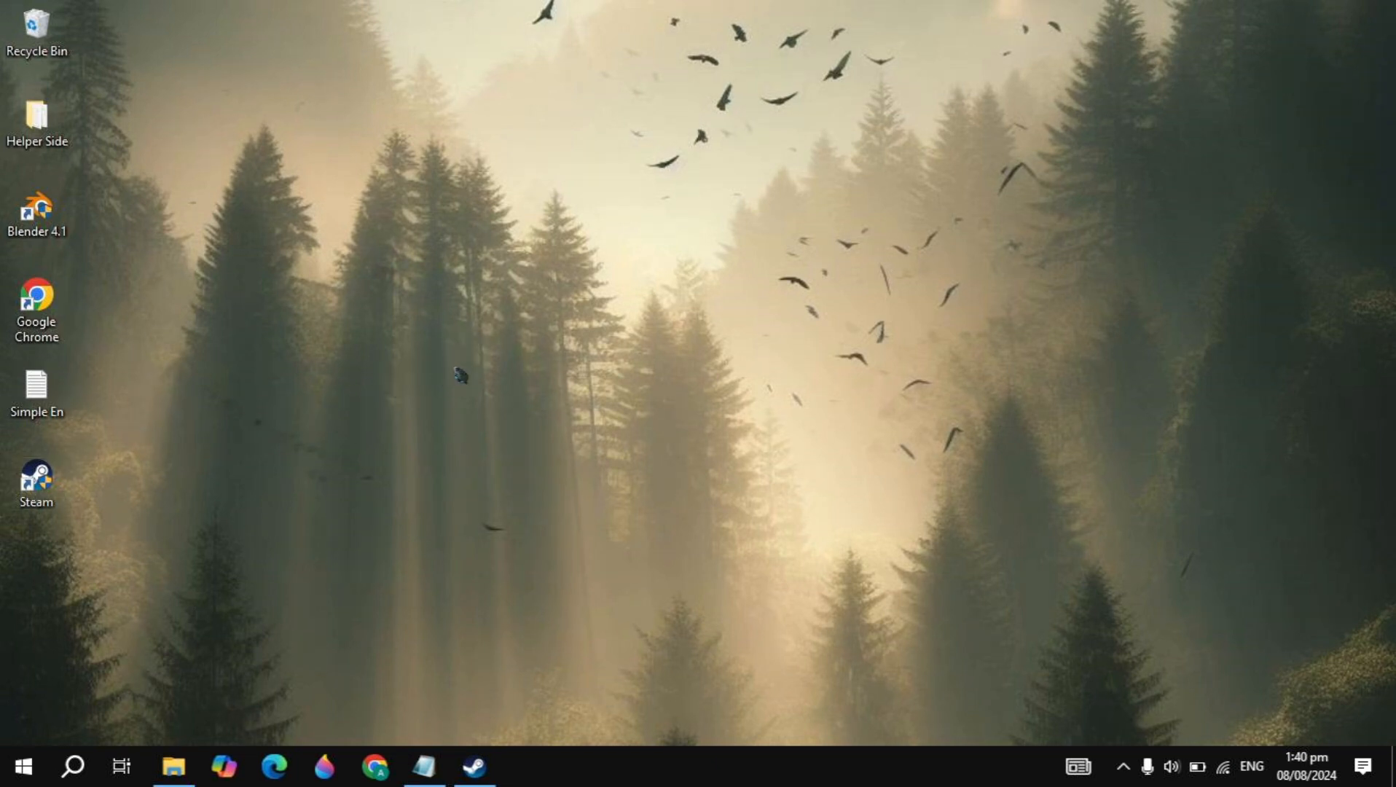
Give the Steam shortcut Windows 8 compatibility with full-screen optimisations disabled, and save
{"action": "left_click_drag", "start_coordinate": [36, 481], "coordinate": [497, 393]}
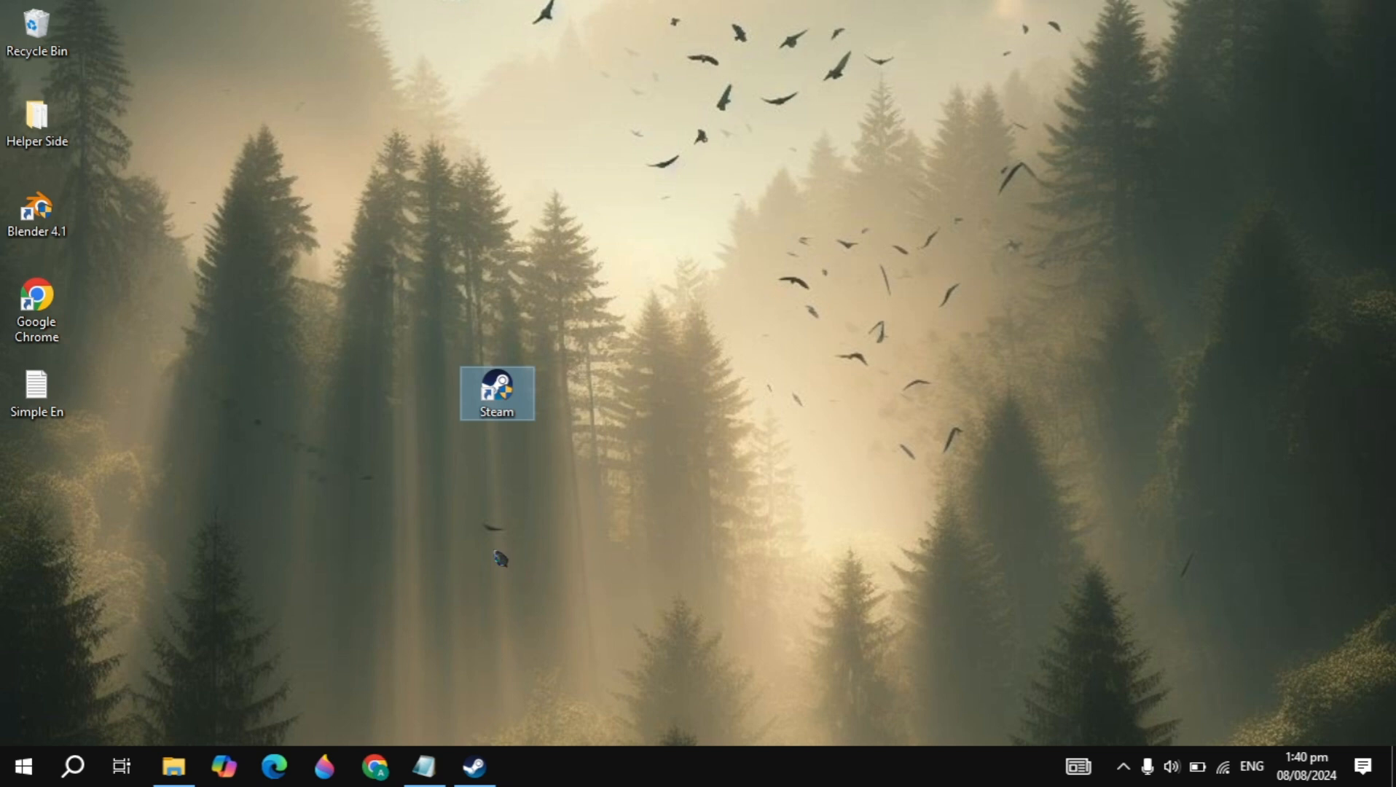
{"action": "mouse_move", "coordinate": [561, 753]}
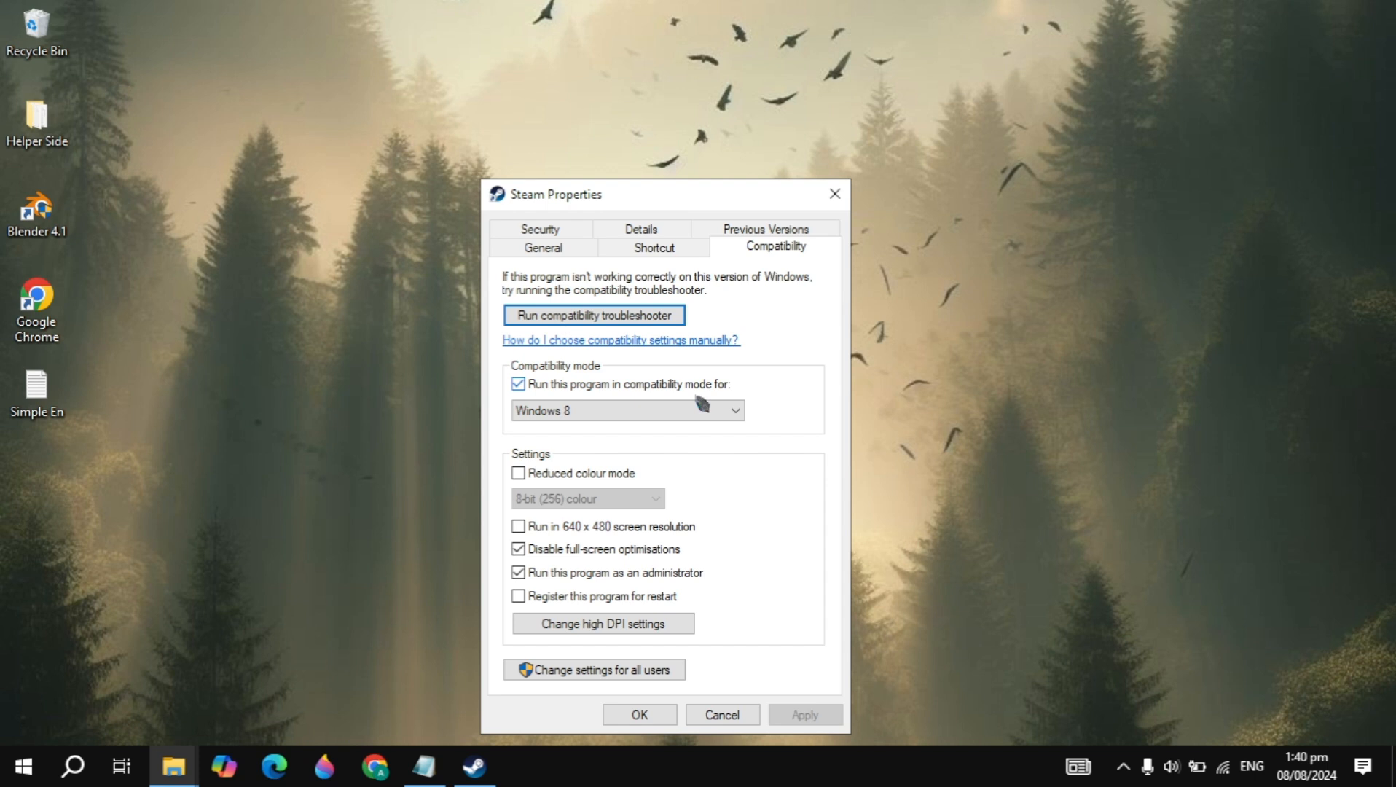
{"action": "left_click", "coordinate": [735, 410]}
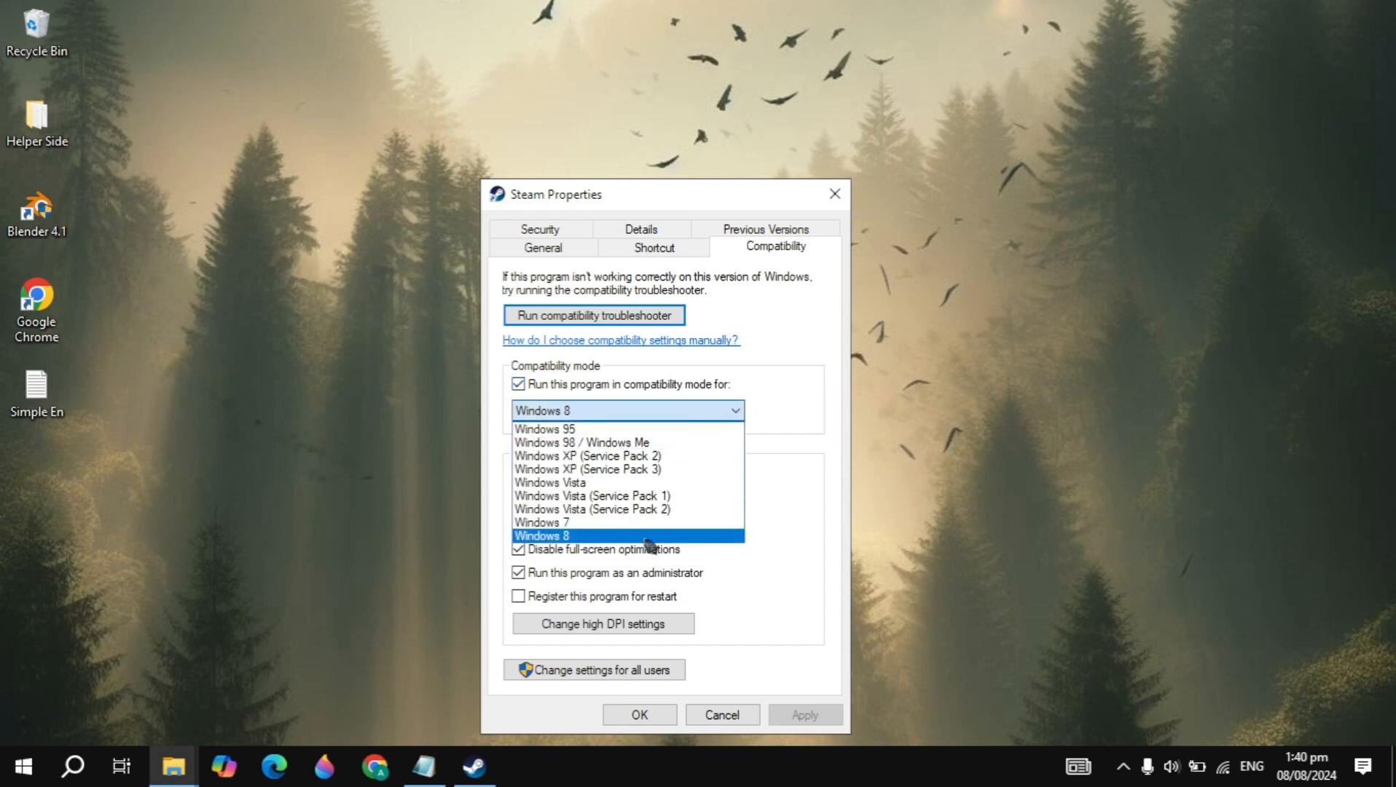
{"action": "left_click", "coordinate": [568, 536]}
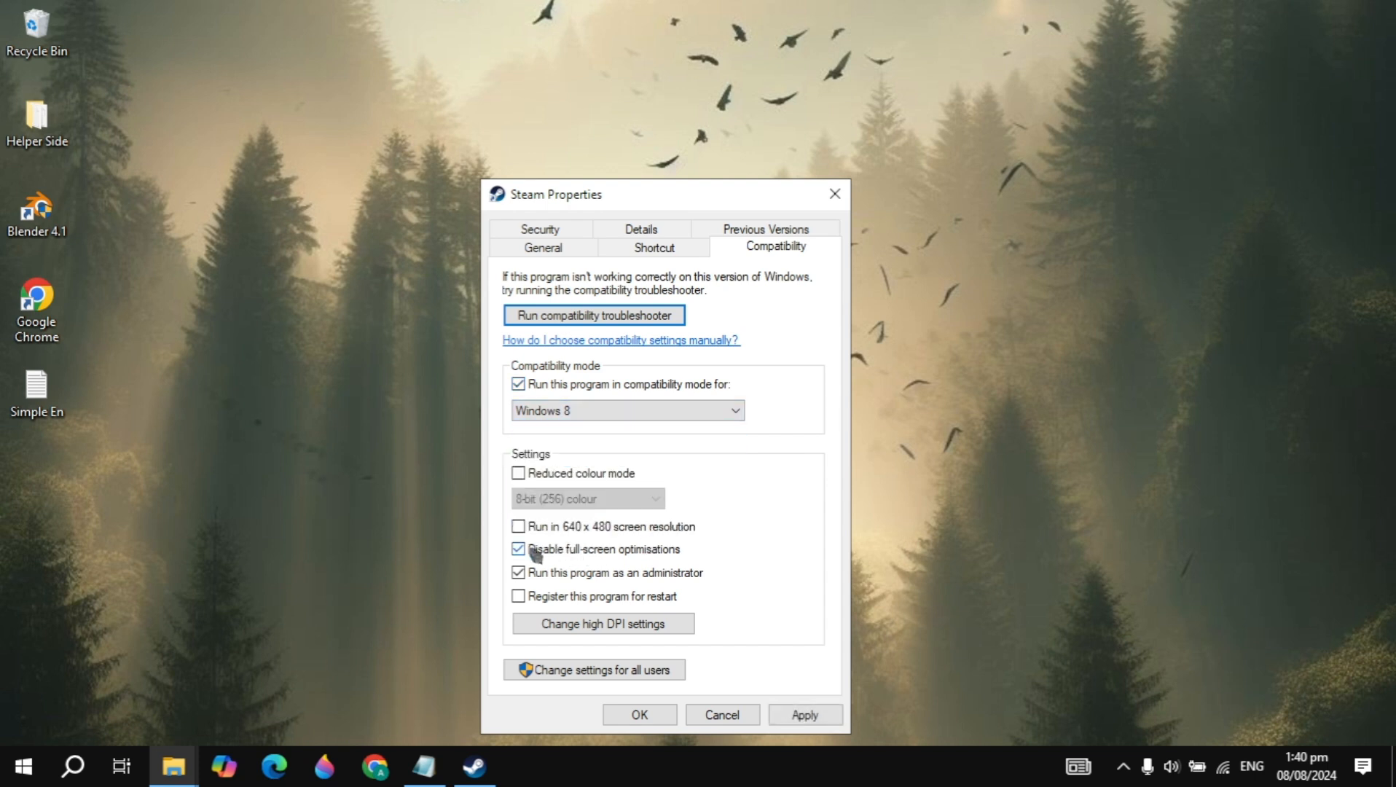
{"action": "mouse_move", "coordinate": [701, 606]}
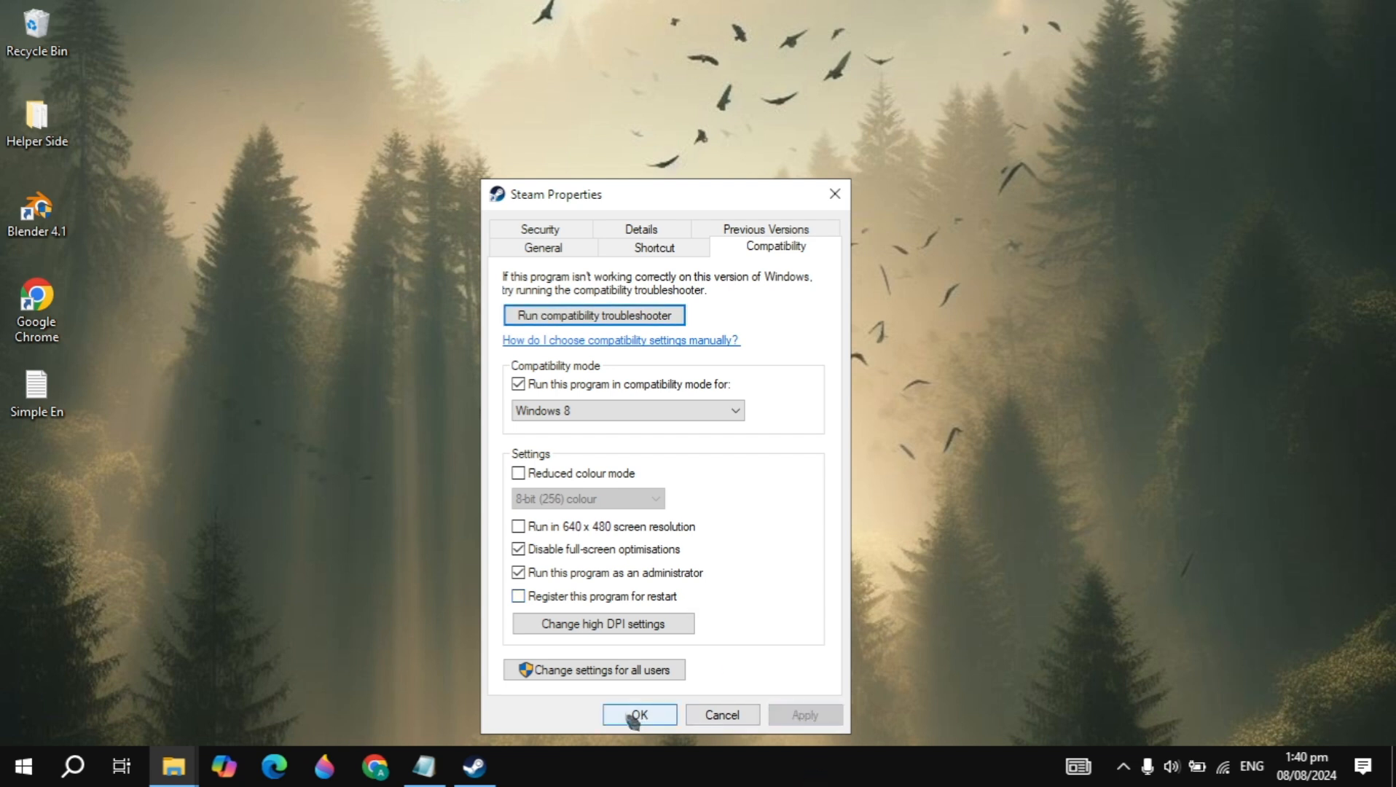
{"action": "left_click", "coordinate": [638, 714]}
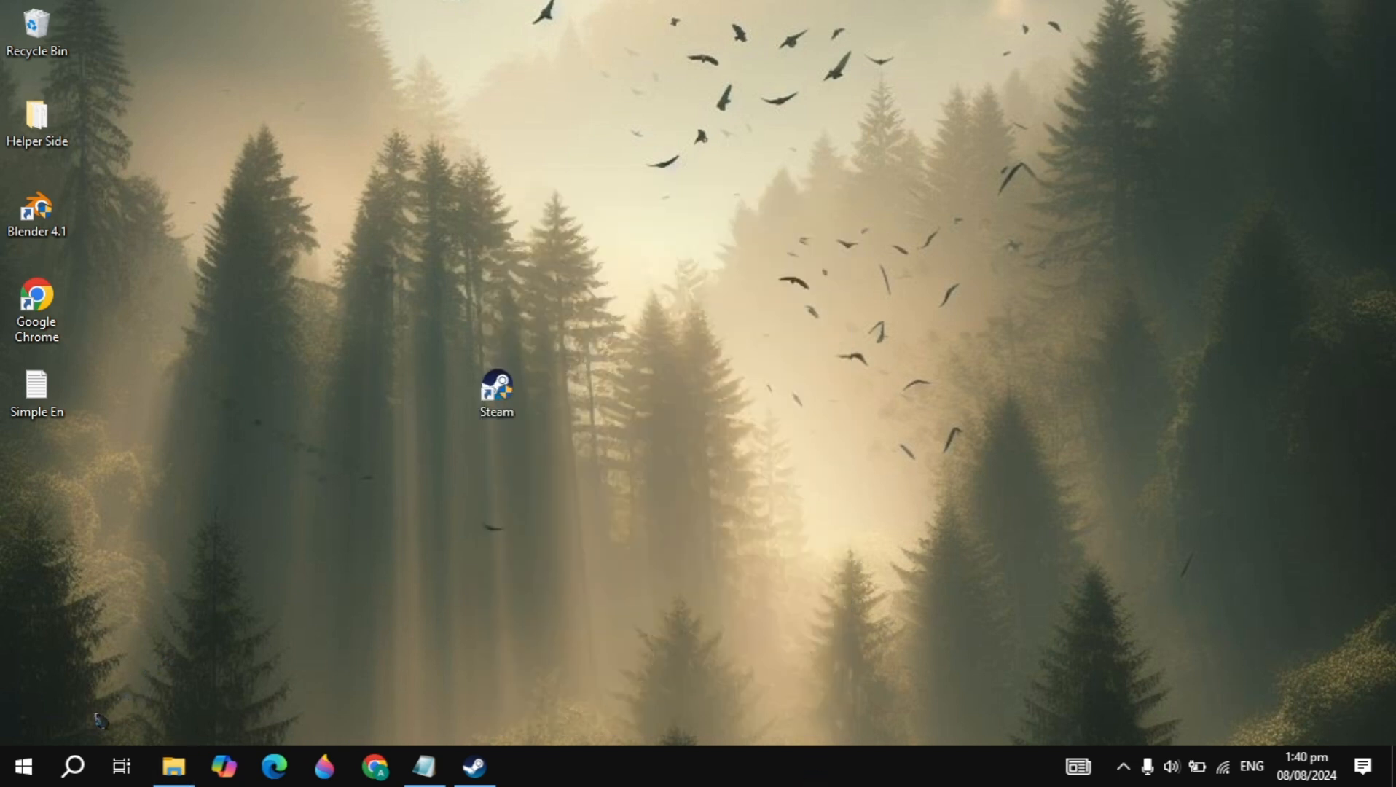
Try Windows search, then open the Steam desktop shortcut's Properties
{"action": "left_click", "coordinate": [72, 766]}
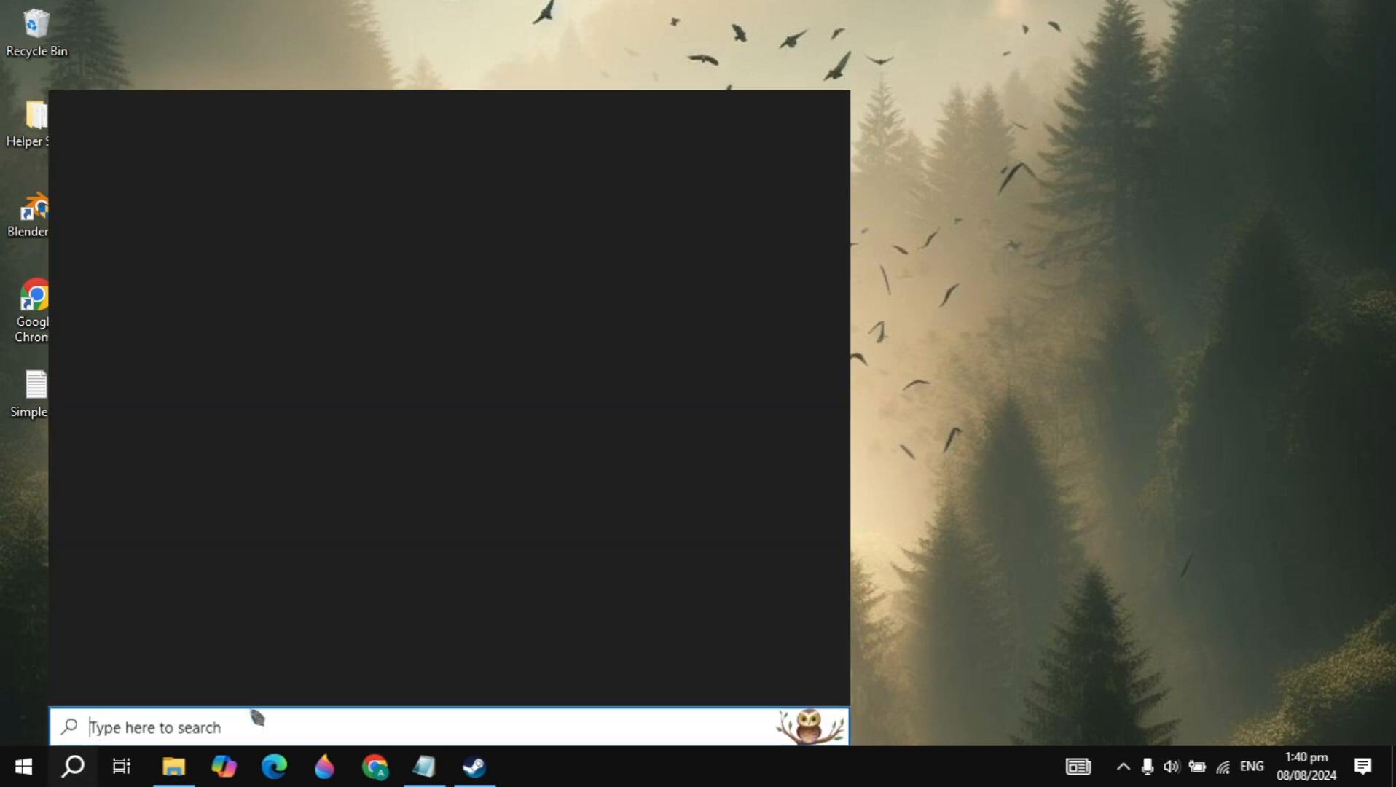
{"action": "type", "text": "as"}
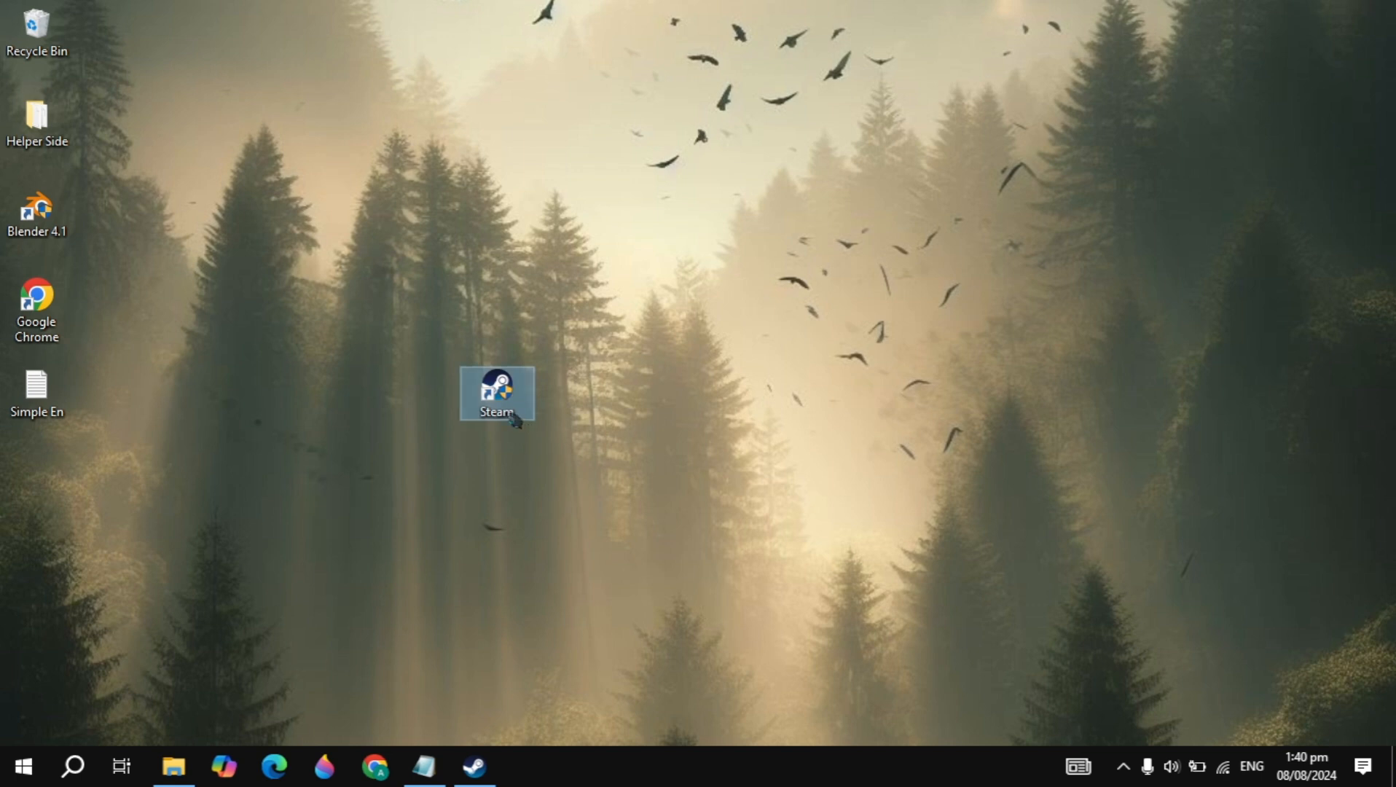
{"action": "right_click", "coordinate": [495, 393]}
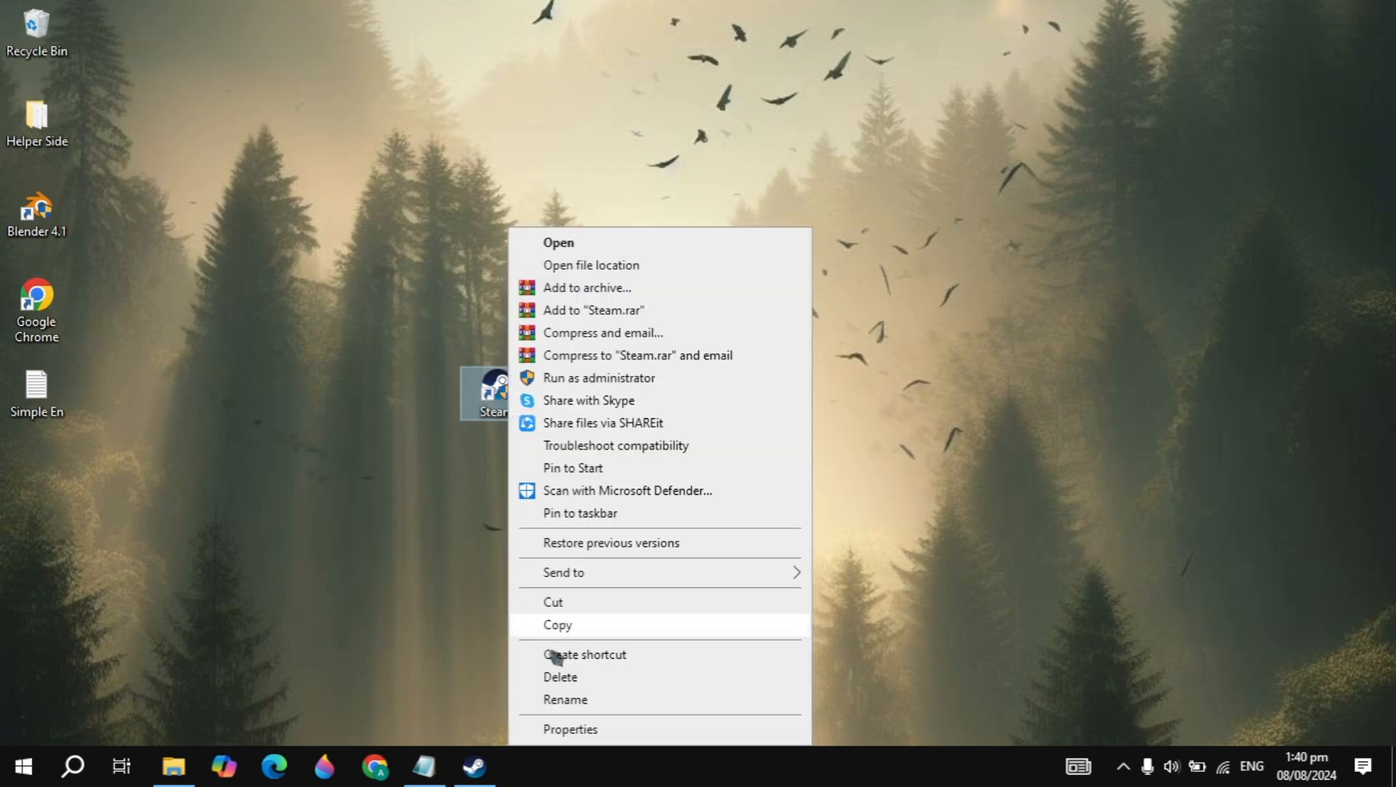
{"action": "left_click", "coordinate": [571, 729]}
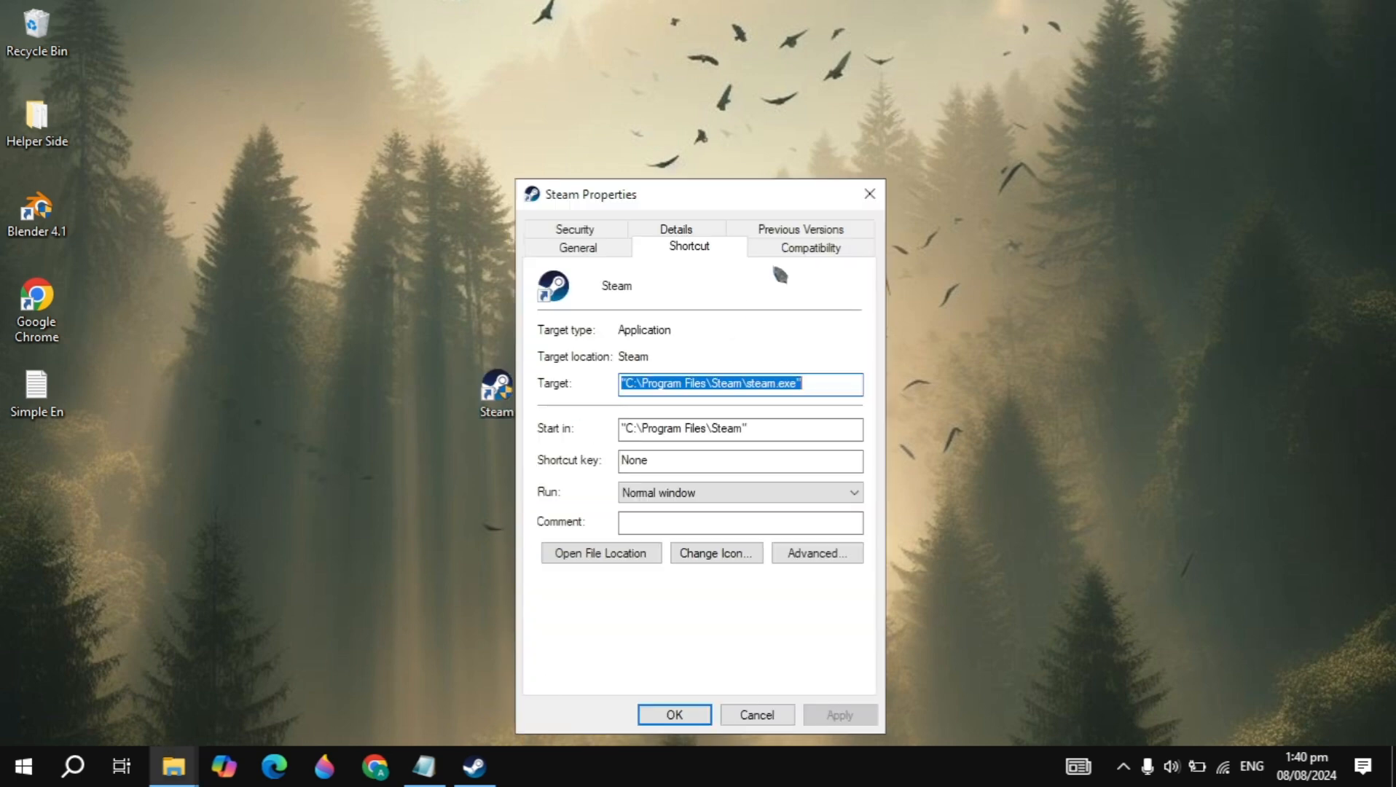
{"action": "left_click", "coordinate": [810, 248]}
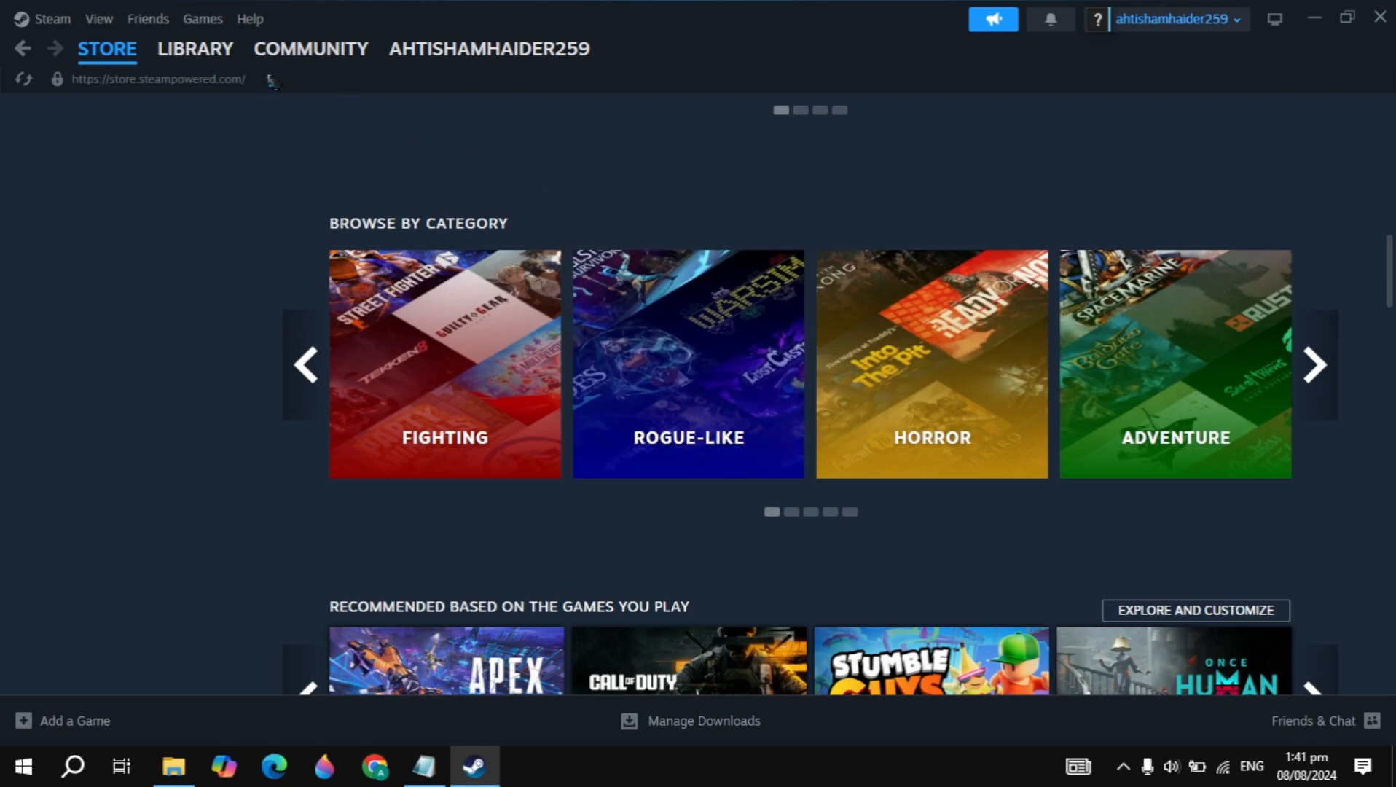
Select THE FINALS in the Steam library and show its Manage gear options
{"action": "left_click", "coordinate": [195, 49]}
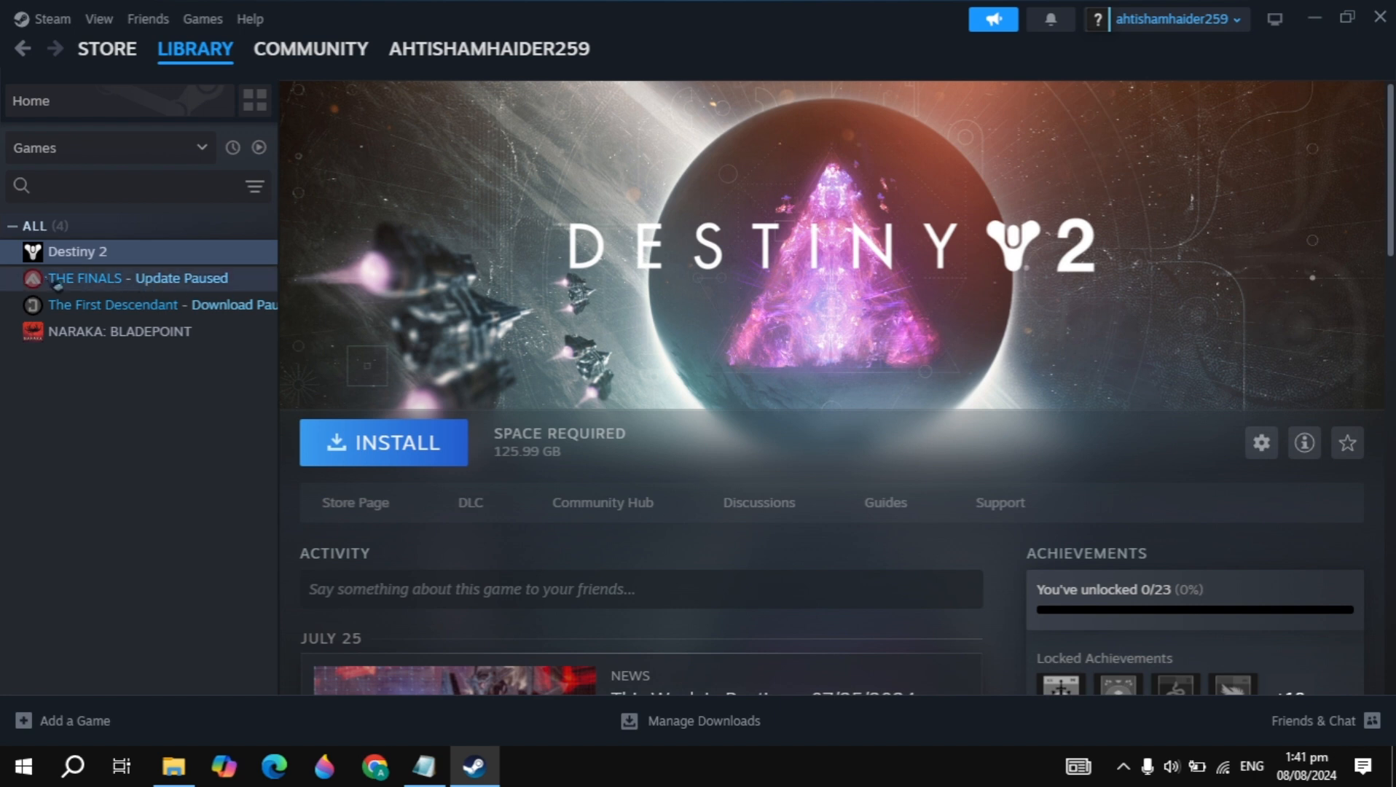
{"action": "left_click", "coordinate": [131, 278]}
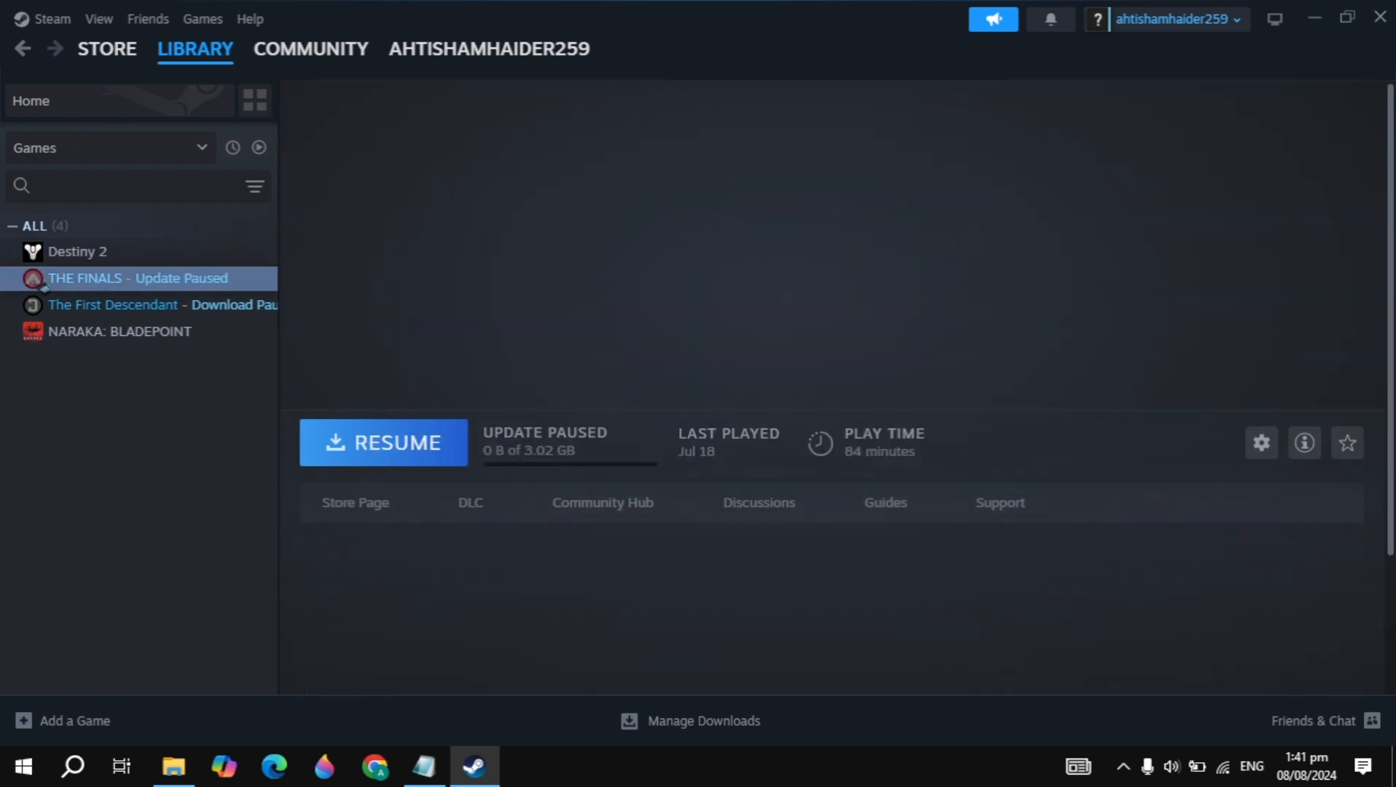
{"action": "left_click", "coordinate": [129, 278]}
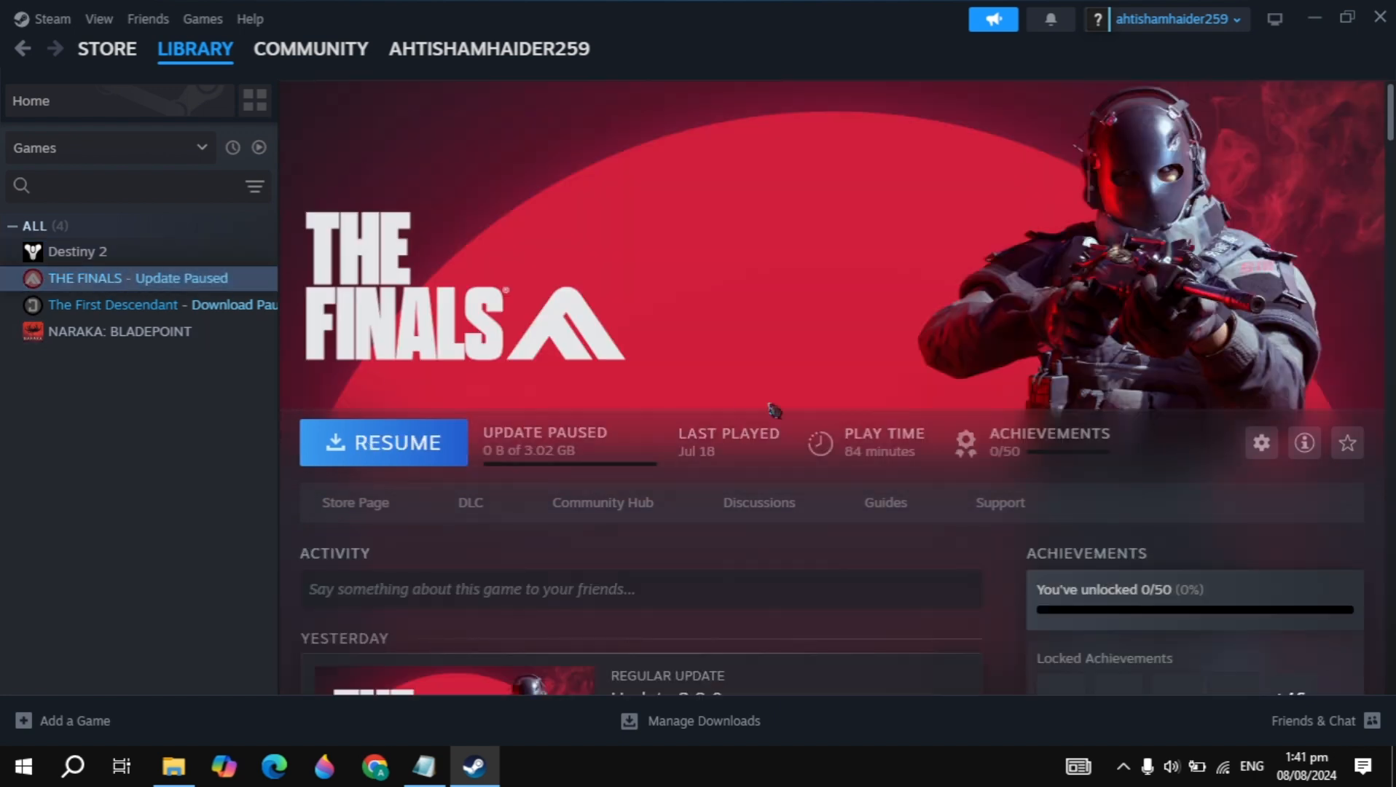
{"action": "mouse_move", "coordinate": [1261, 443]}
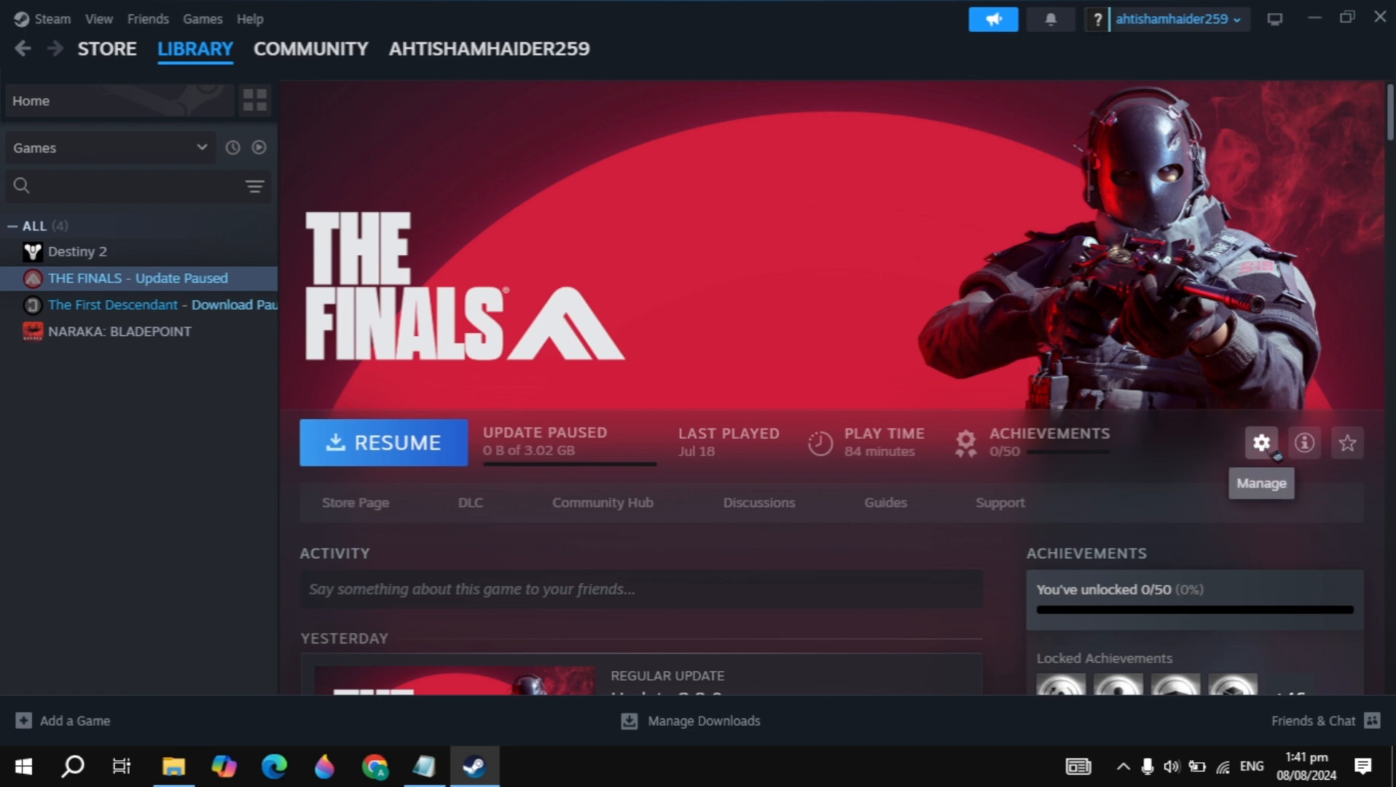
{"action": "left_click", "coordinate": [1260, 442]}
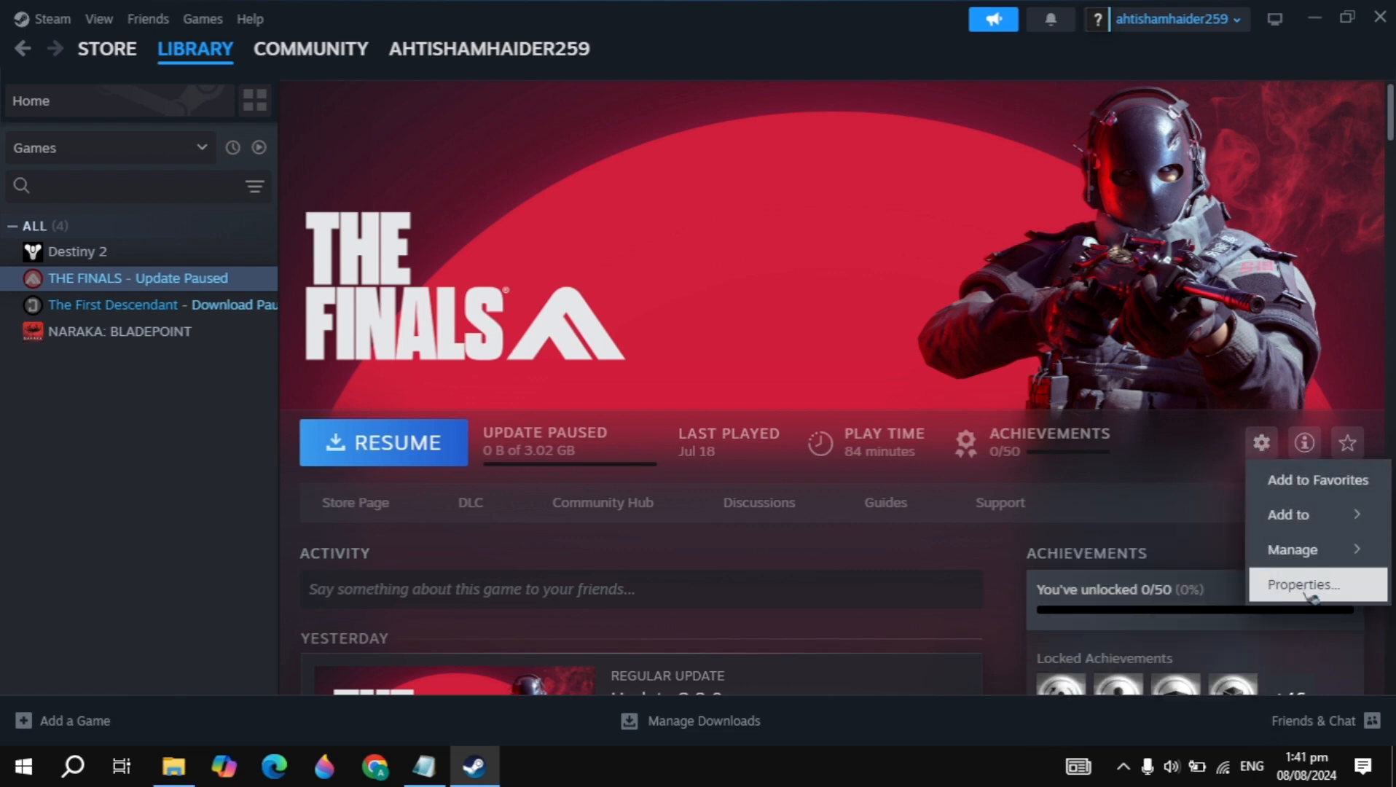
Open THE FINALS Properties at the Installed Files section
{"action": "left_click", "coordinate": [1307, 584]}
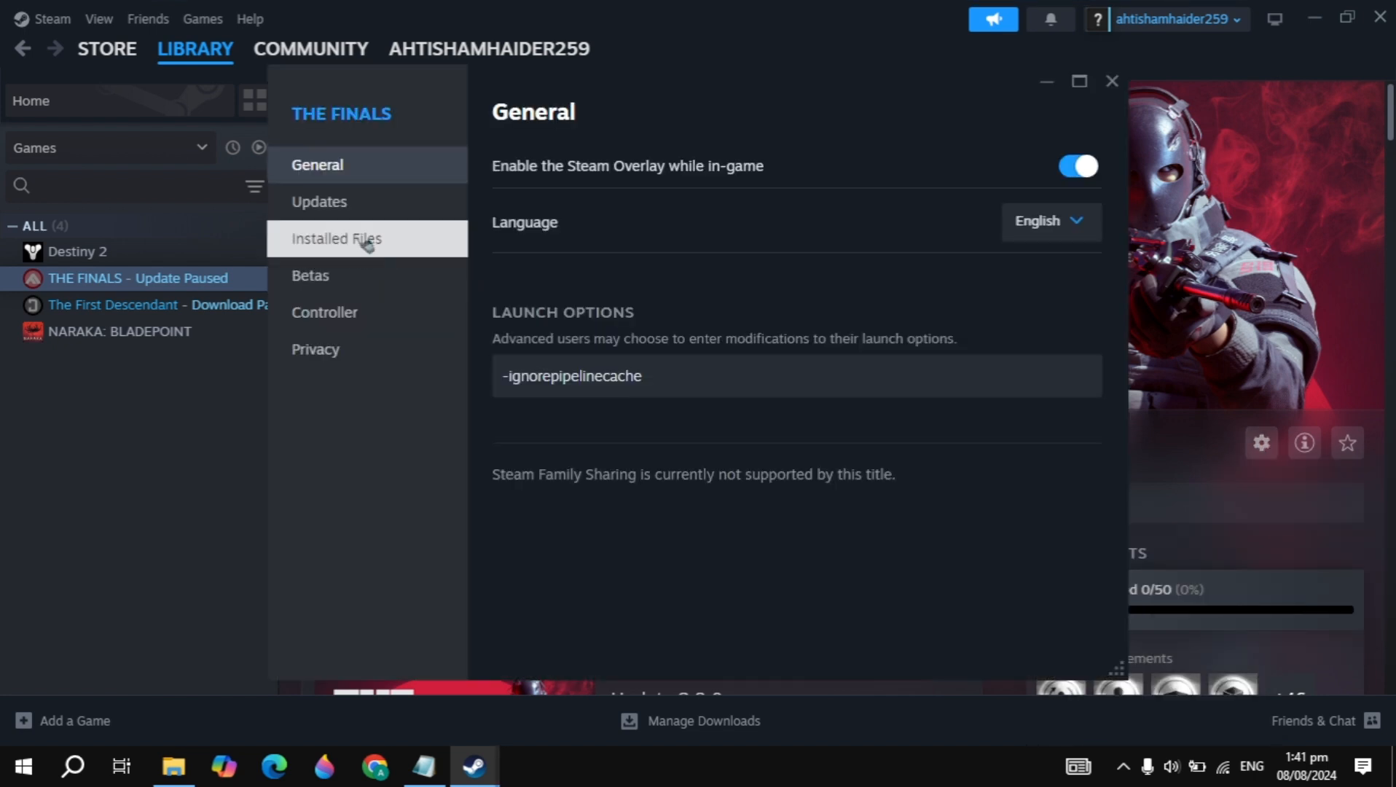
{"action": "left_click", "coordinate": [337, 239]}
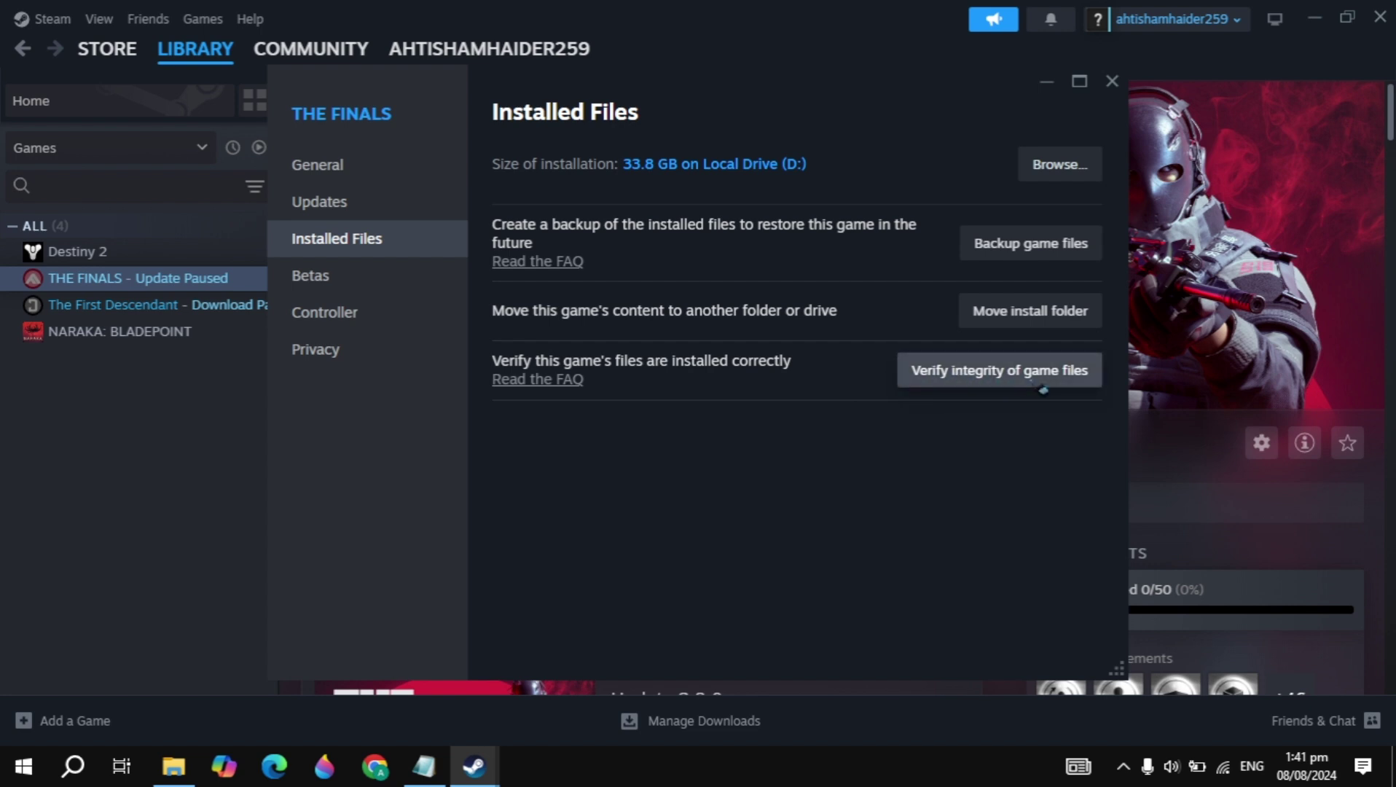
{"action": "mouse_move", "coordinate": [984, 401]}
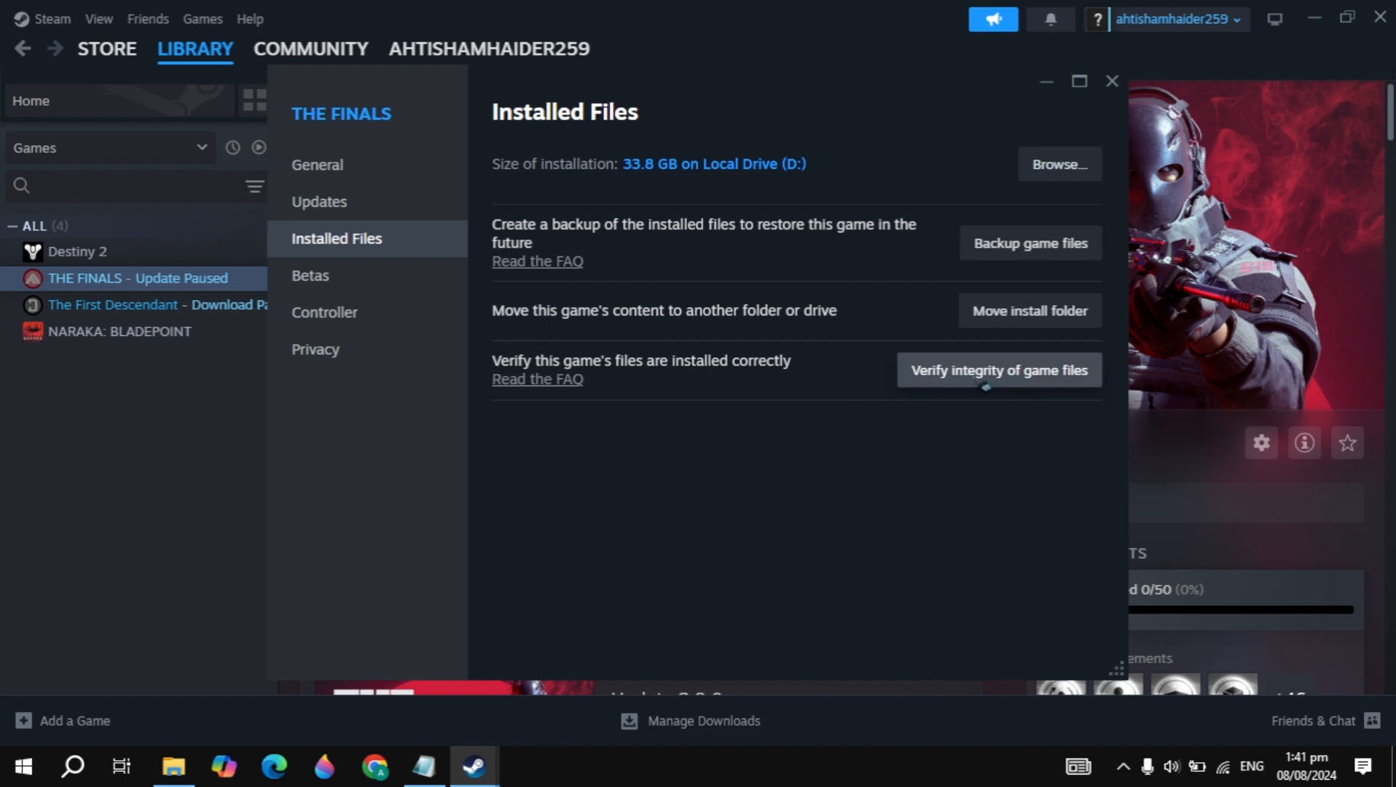